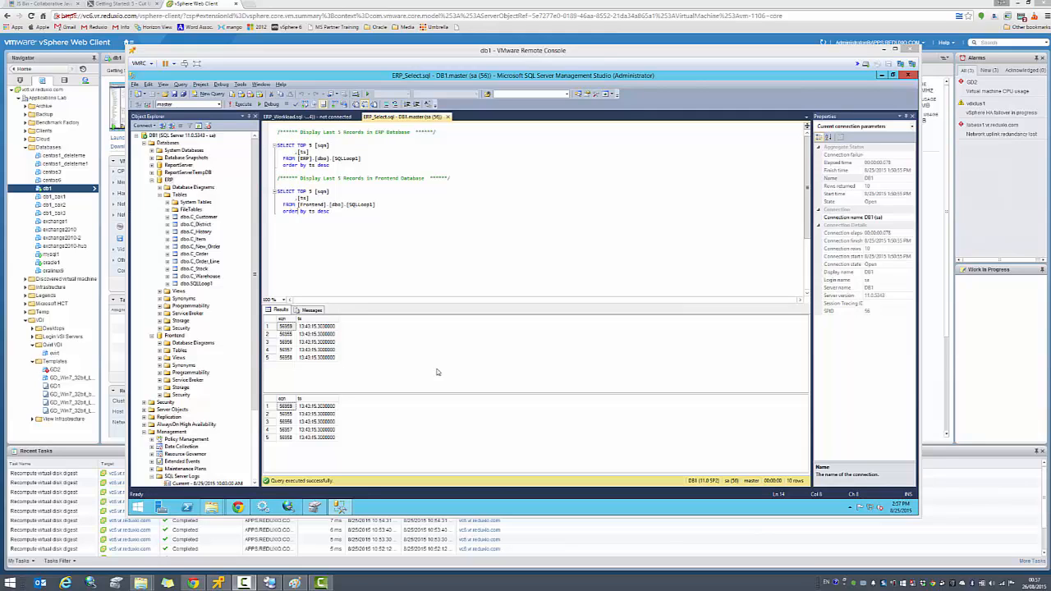
mouse_move(461, 231)
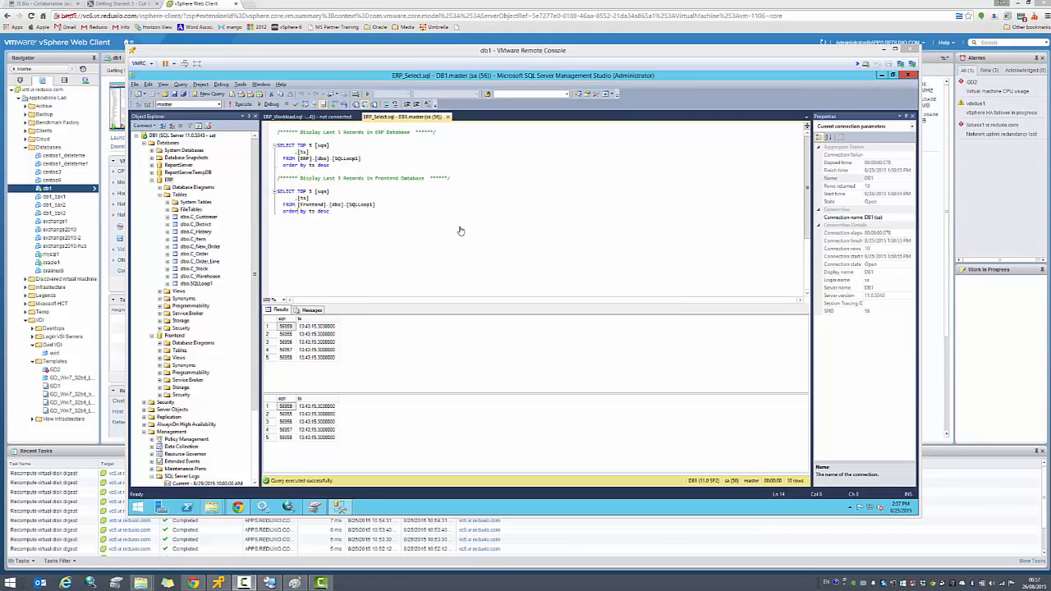
mouse_move(427, 52)
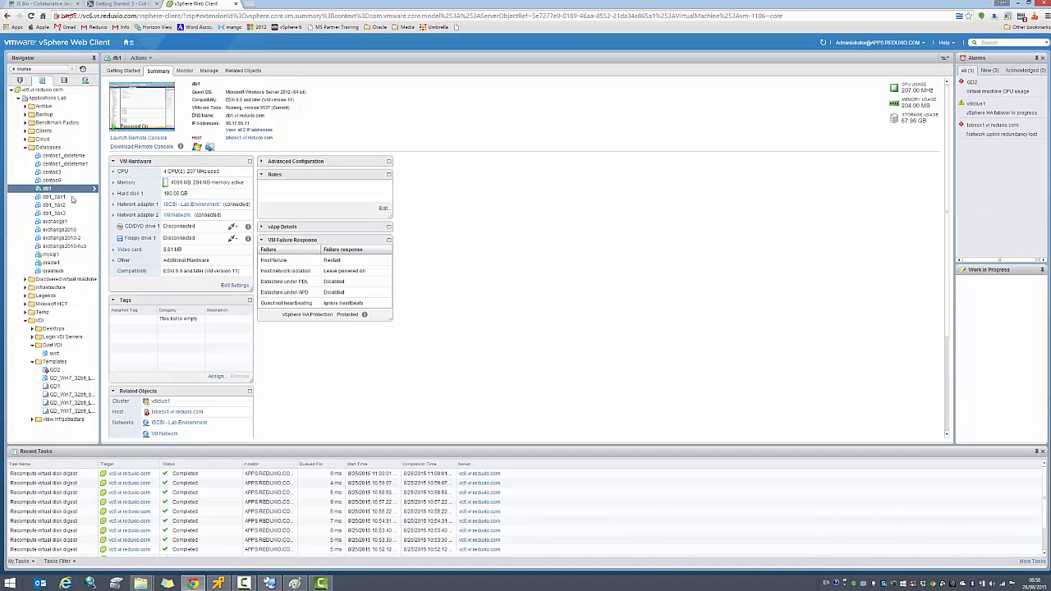
Open db1's ERP_Prod datastore to see its 5 TB Reduxio iSCSI device backing.
scroll("down", 3)
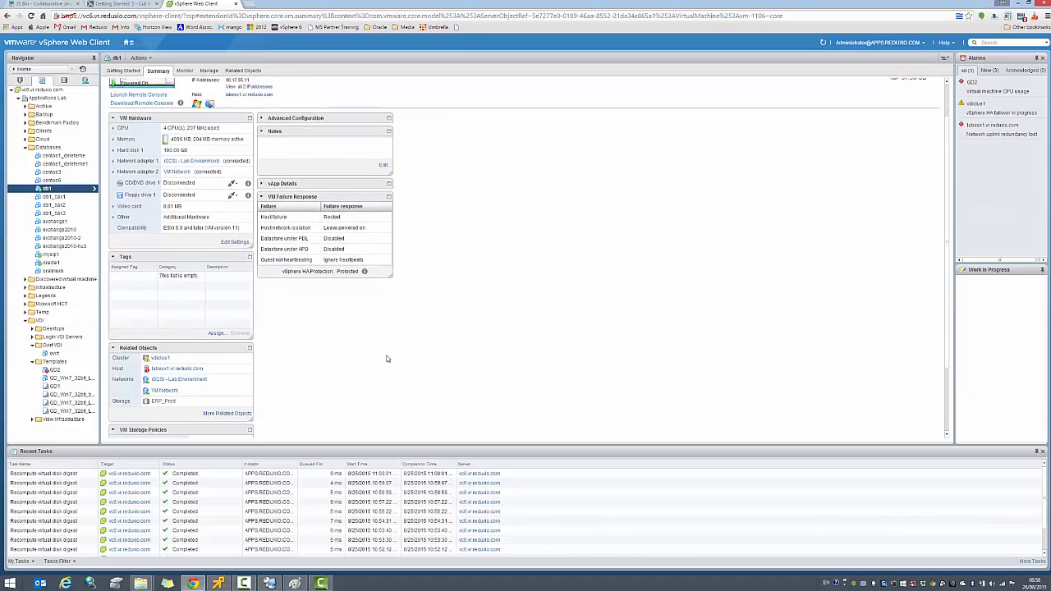
left_click(209, 69)
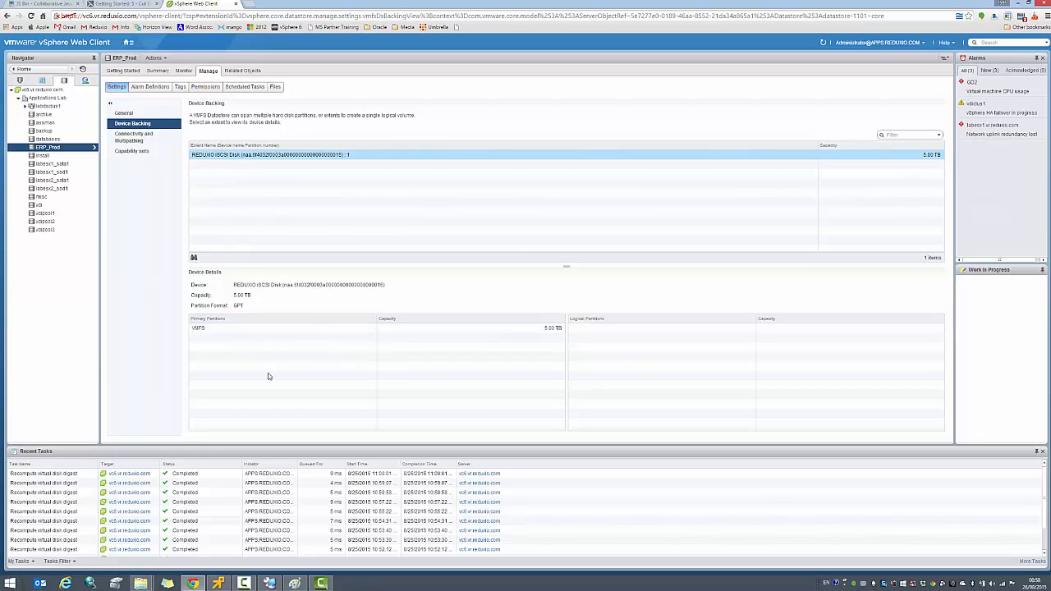
mouse_move(230, 483)
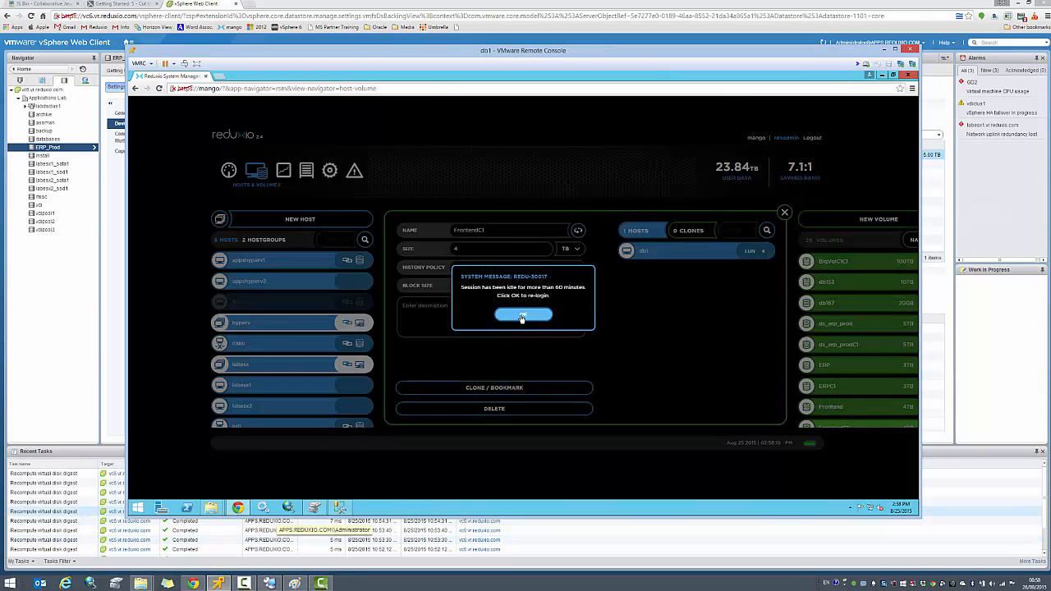
Log back in to Reduxio and view ds_erp_prod's details: 5 TB, My_Database_Policy, host labesx.
left_click(523, 314)
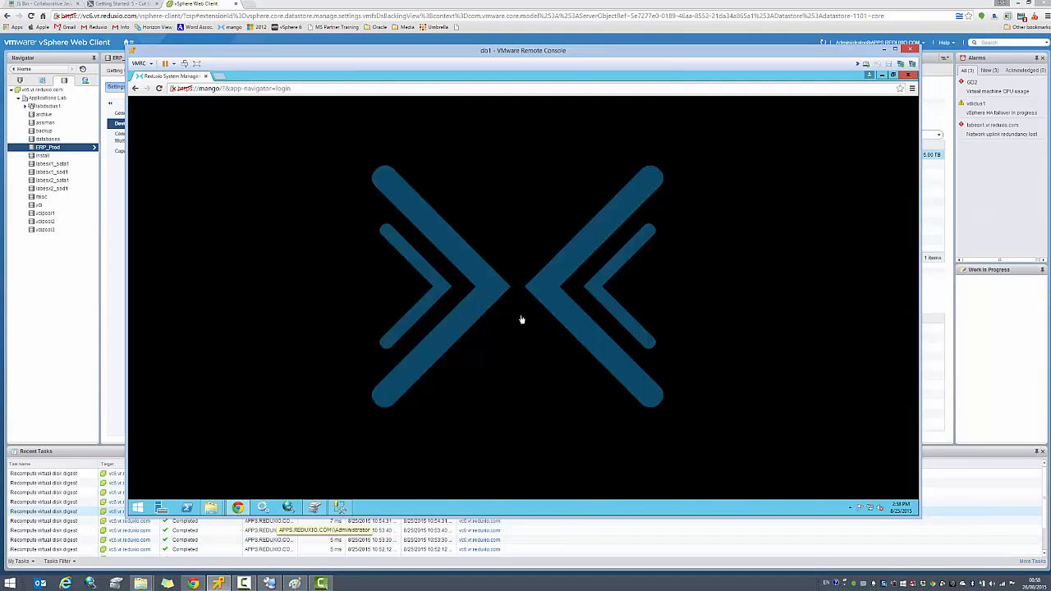
type("rdxadmin")
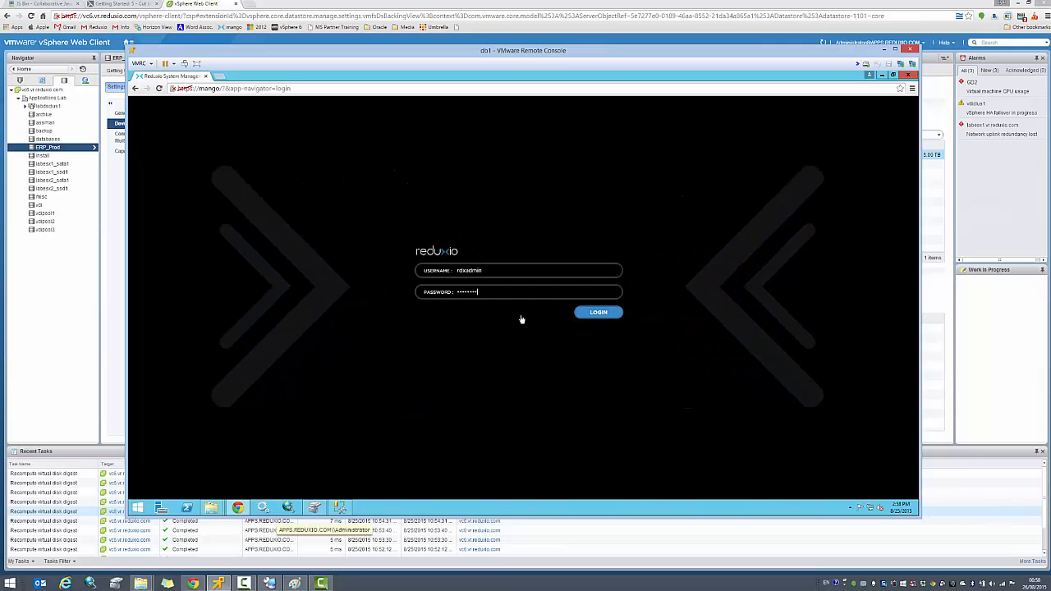
left_click(598, 312)
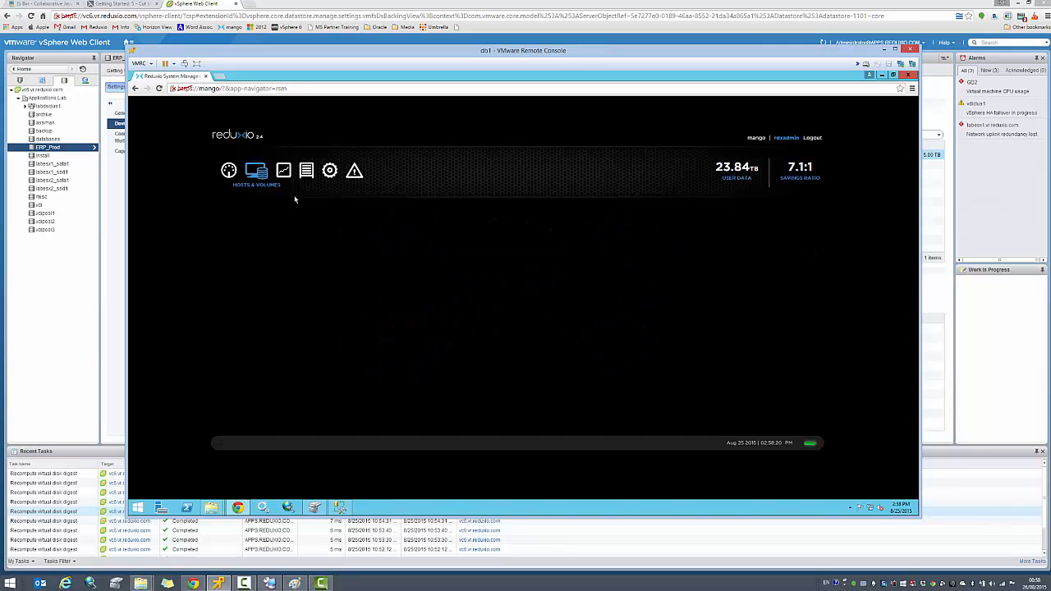
left_click(256, 170)
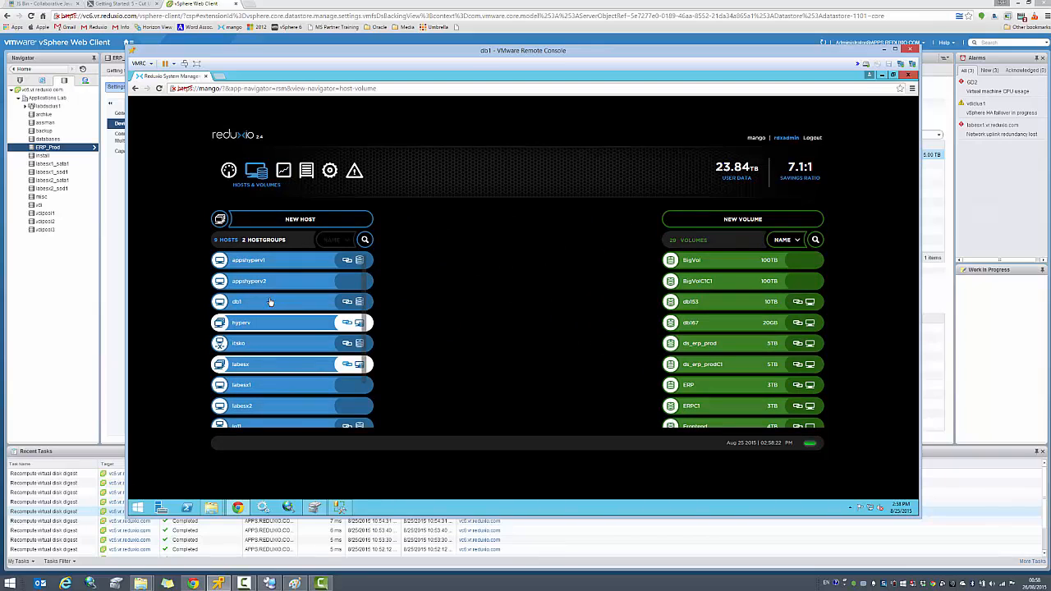
scroll("down", 3)
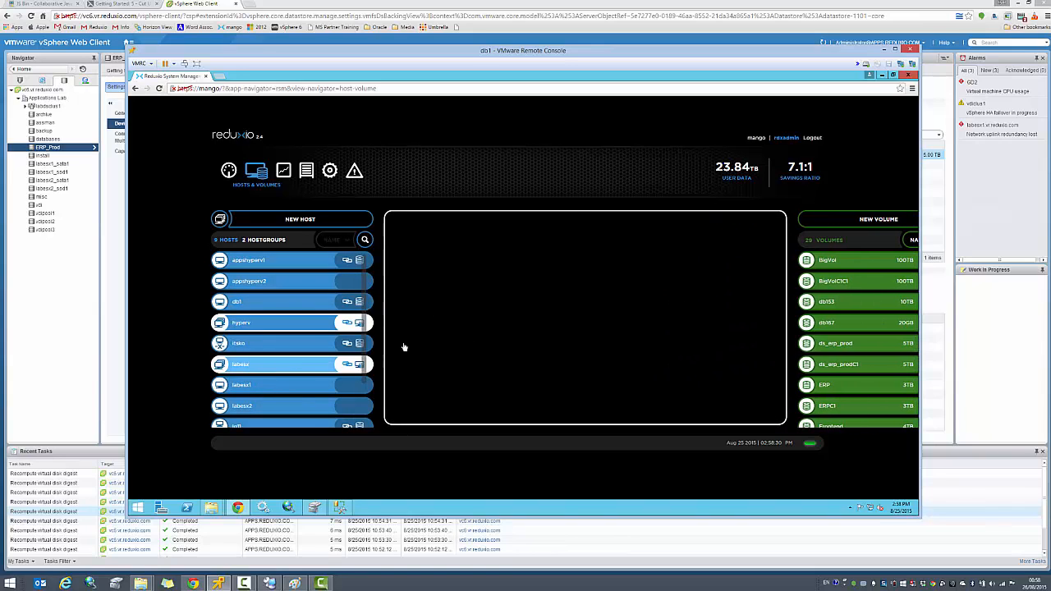
left_click(241, 364)
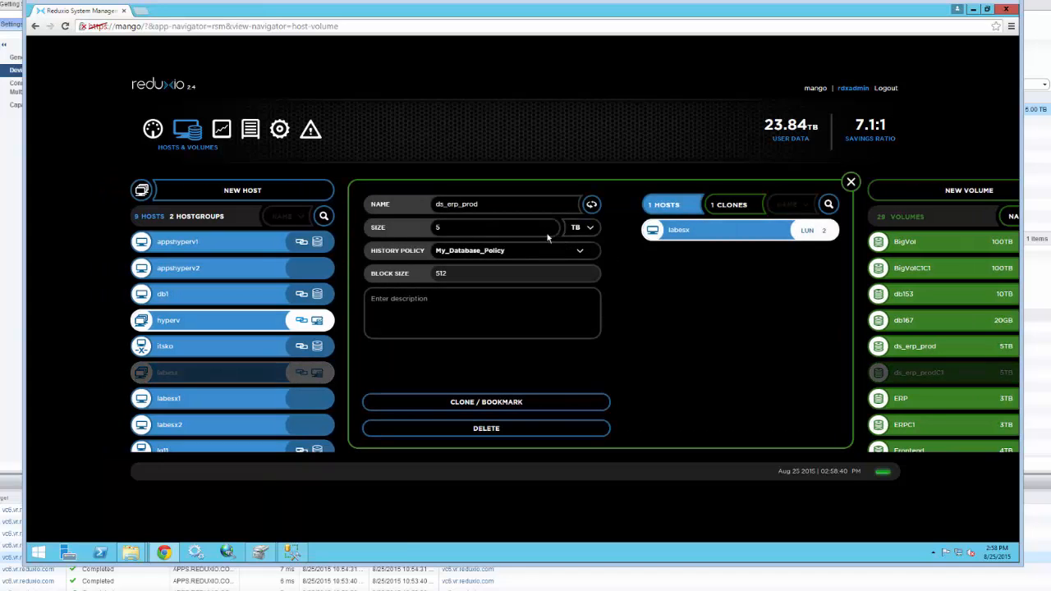
mouse_move(702, 280)
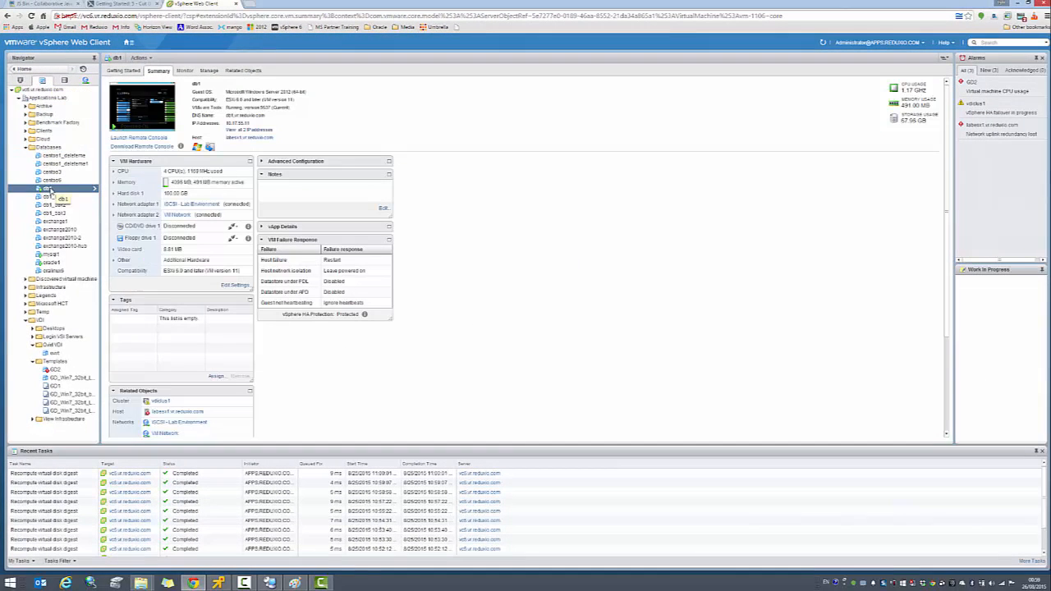
Power off the db1 virtual machine and confirm the shutdown.
right_click(49, 189)
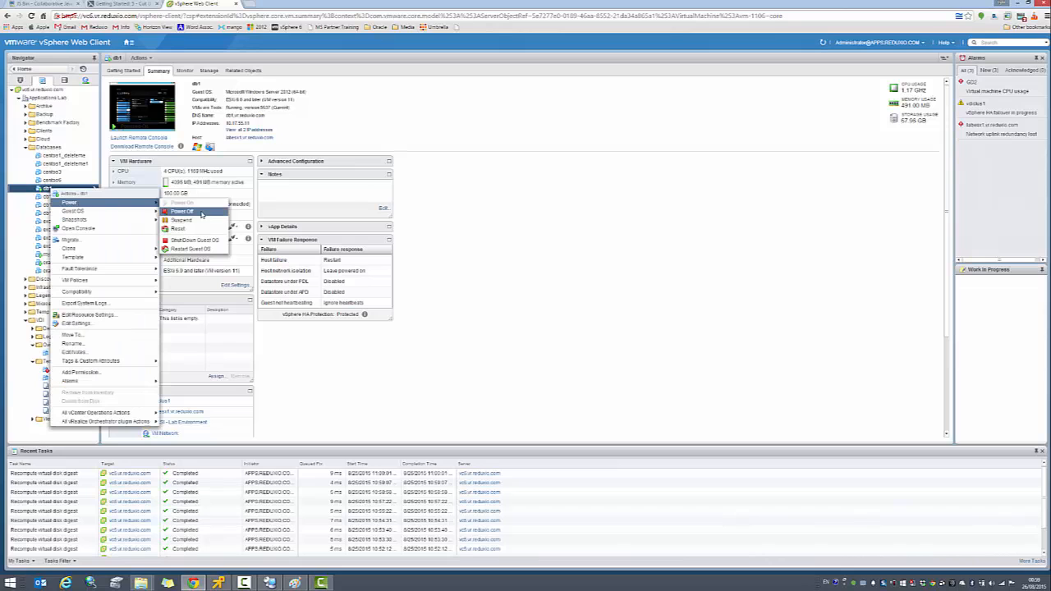
left_click(182, 211)
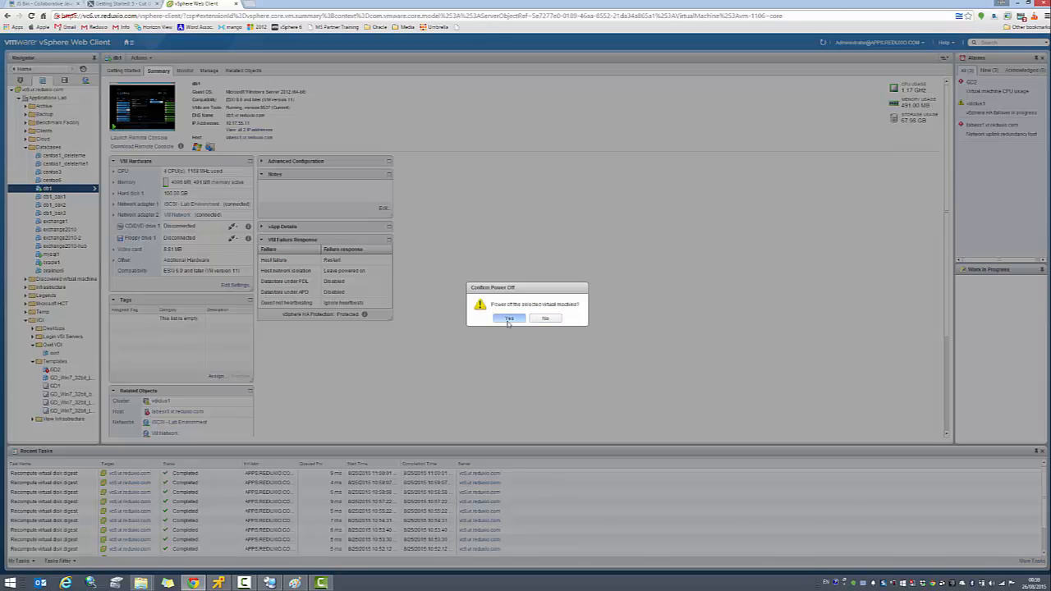
left_click(509, 319)
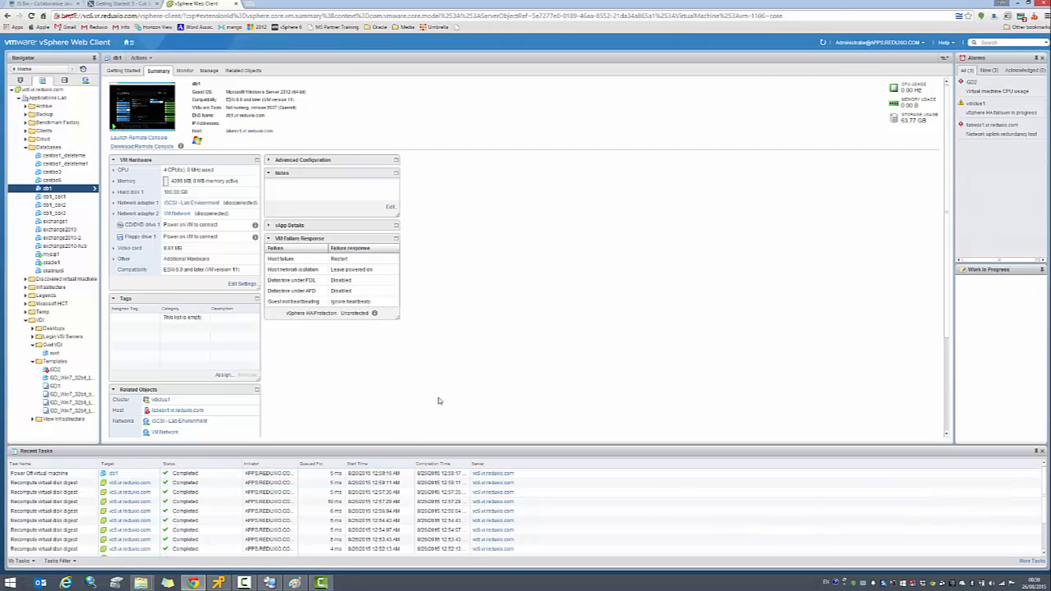
left_click(54, 197)
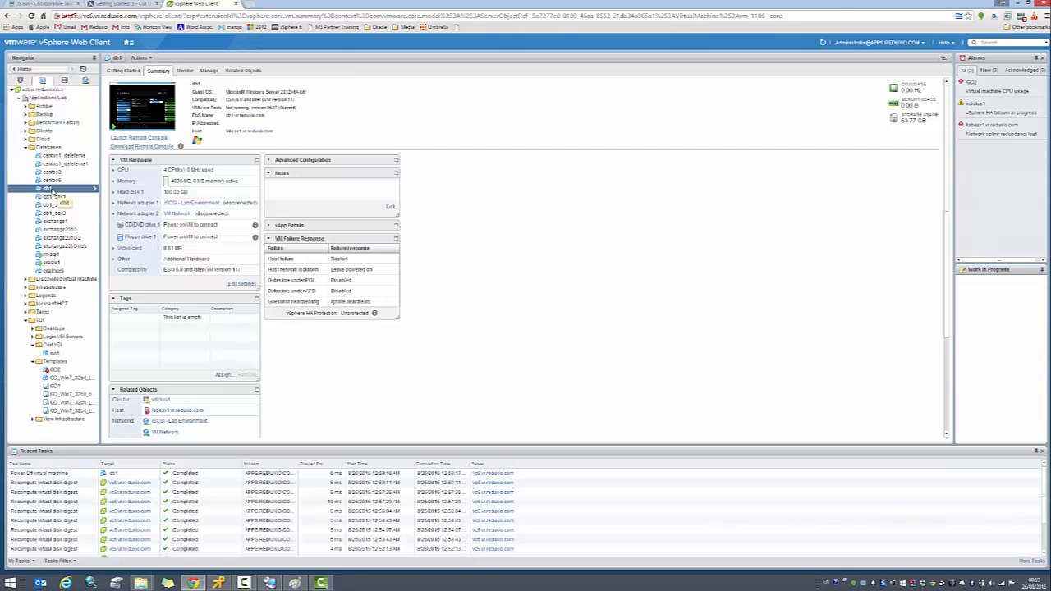
Delete db1 from disk, confirm, and view the Databases folder.
right_click(49, 189)
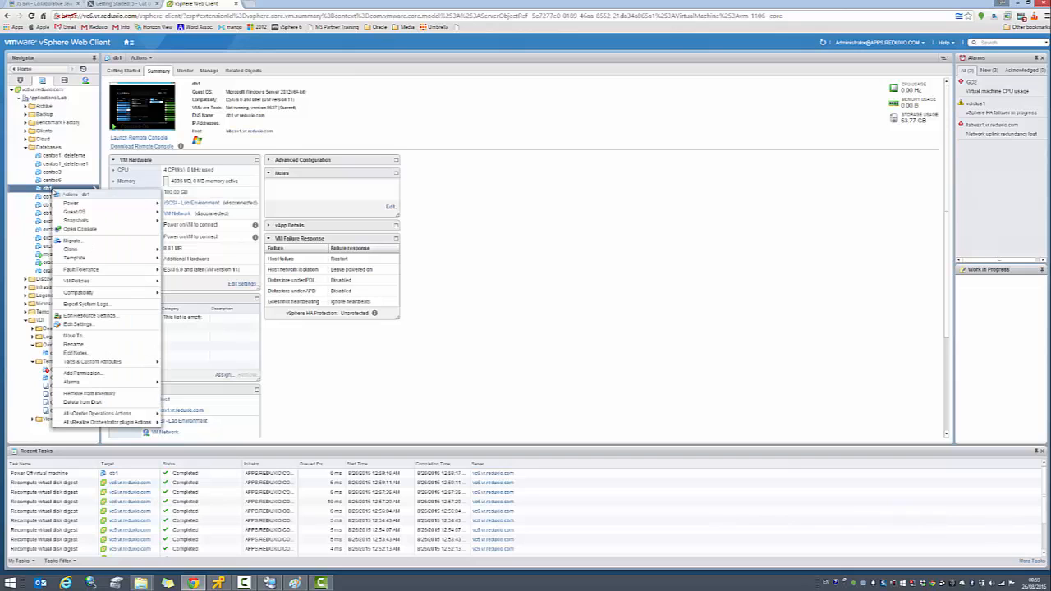
left_click(83, 401)
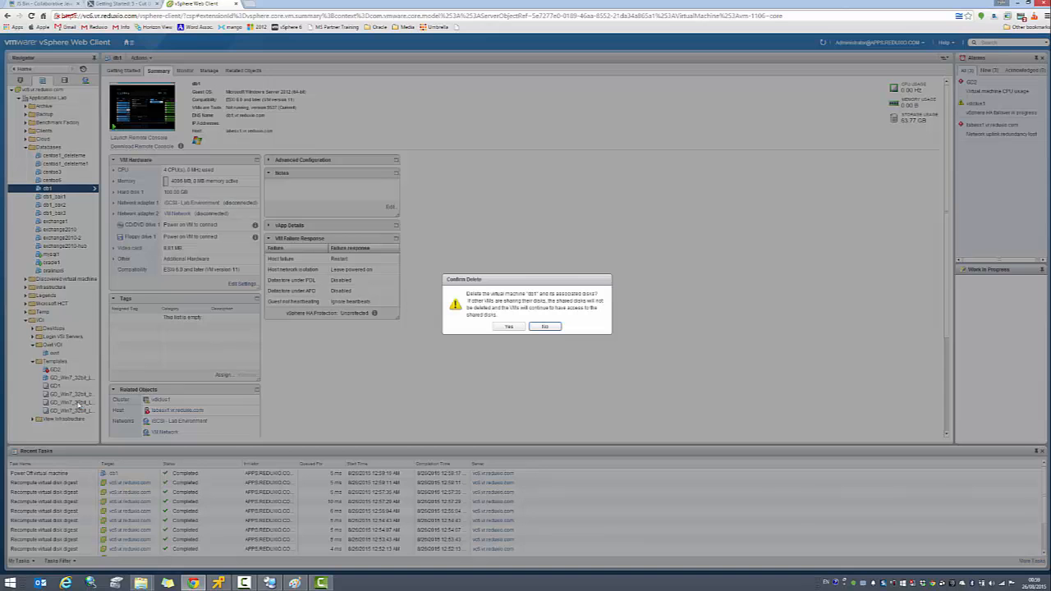
left_click(509, 326)
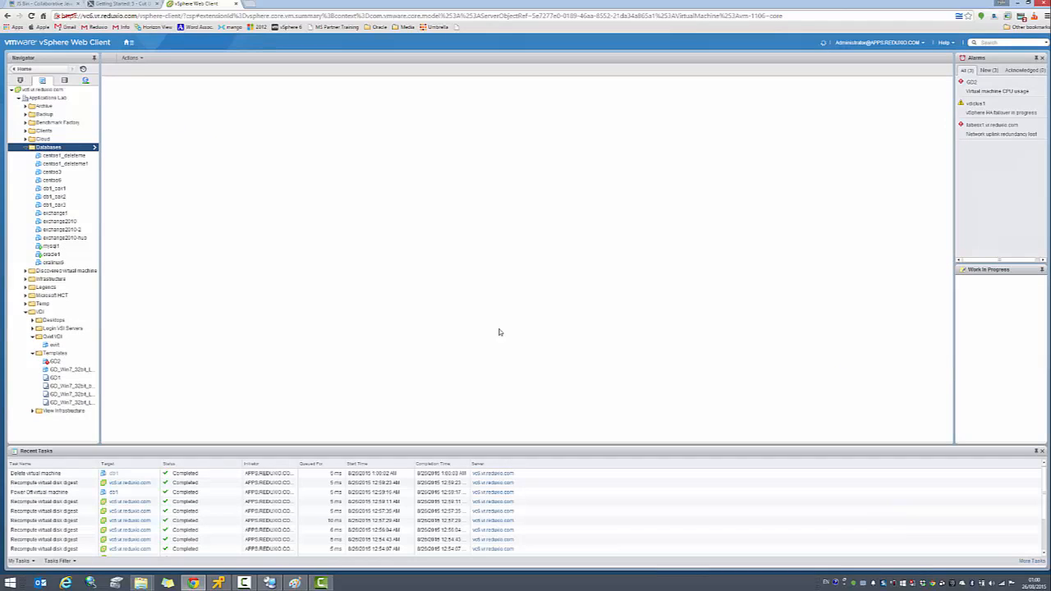
left_click(48, 147)
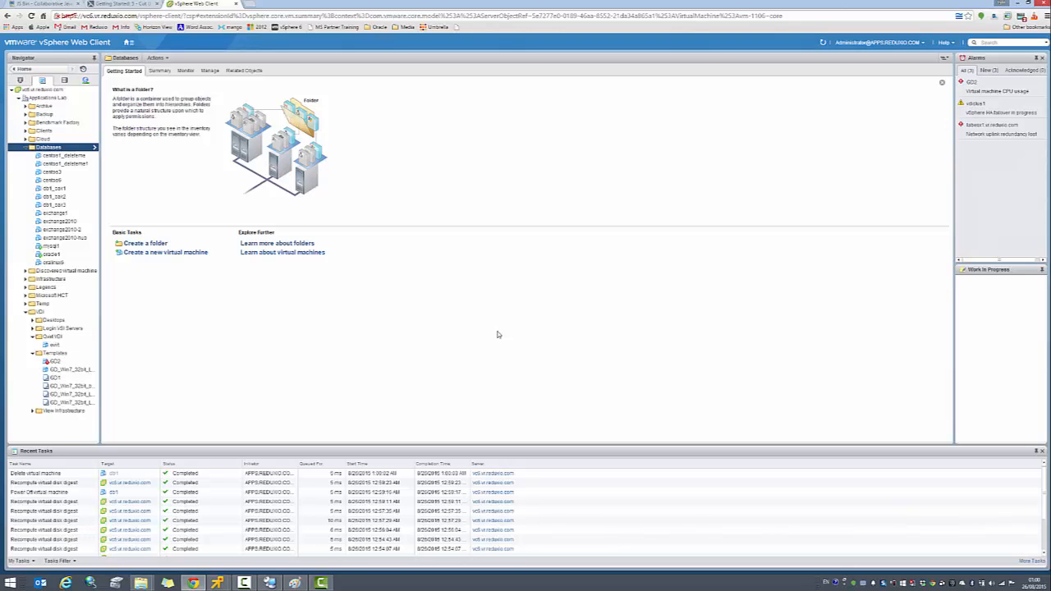
mouse_move(378, 323)
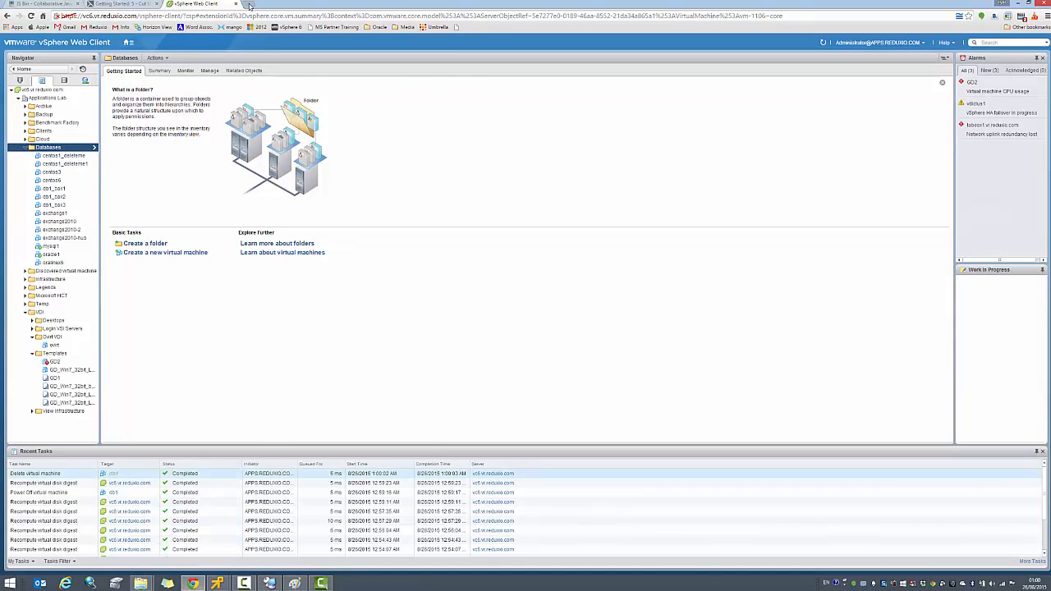
Open the mango storage manager in a new tab, bypass the certificate warning, and log in.
type("mango")
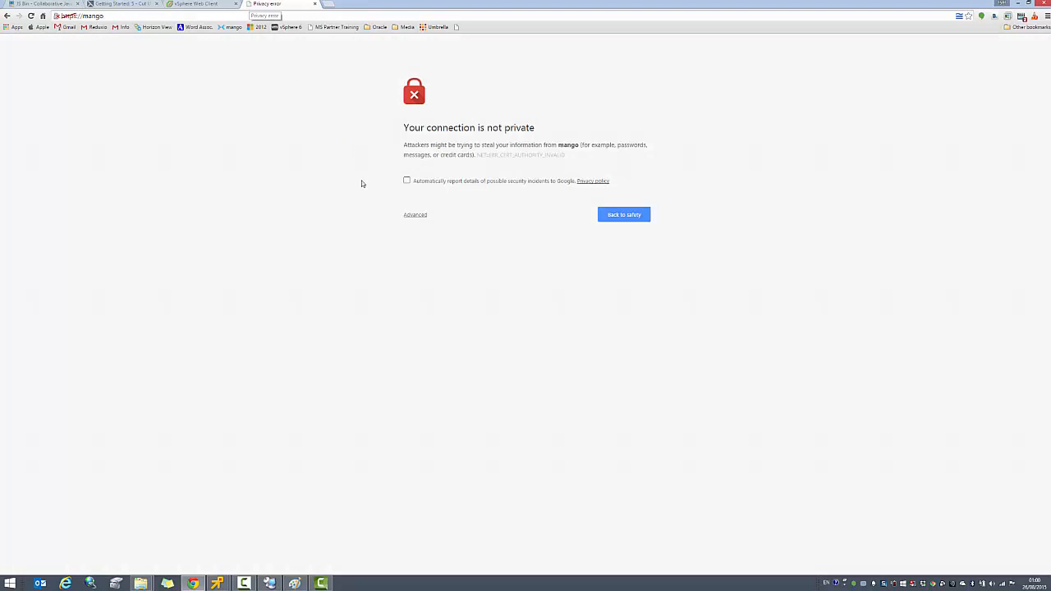
left_click(415, 214)
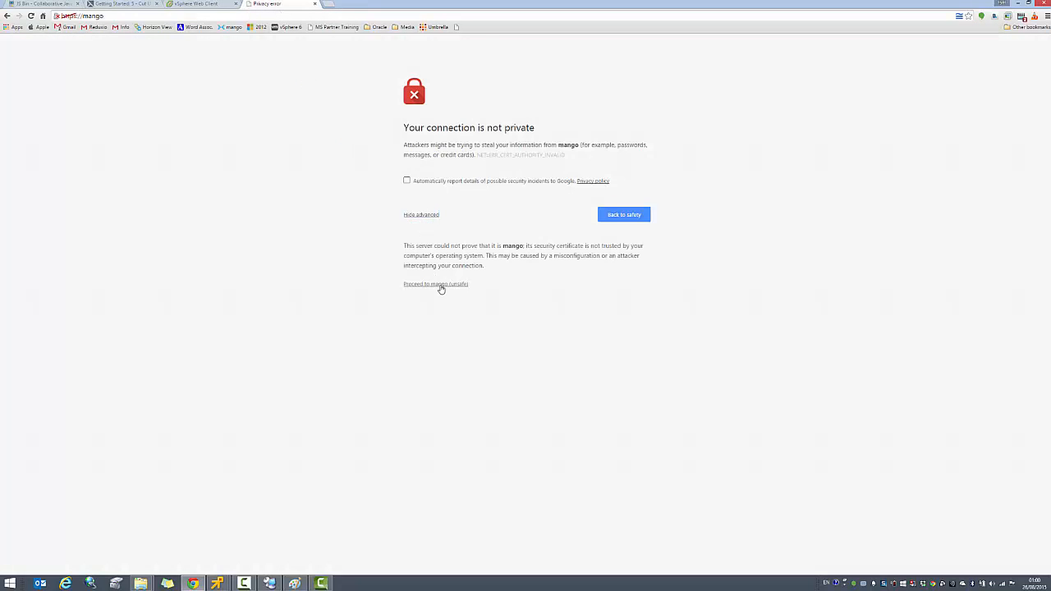
left_click(435, 284)
type("rdx")
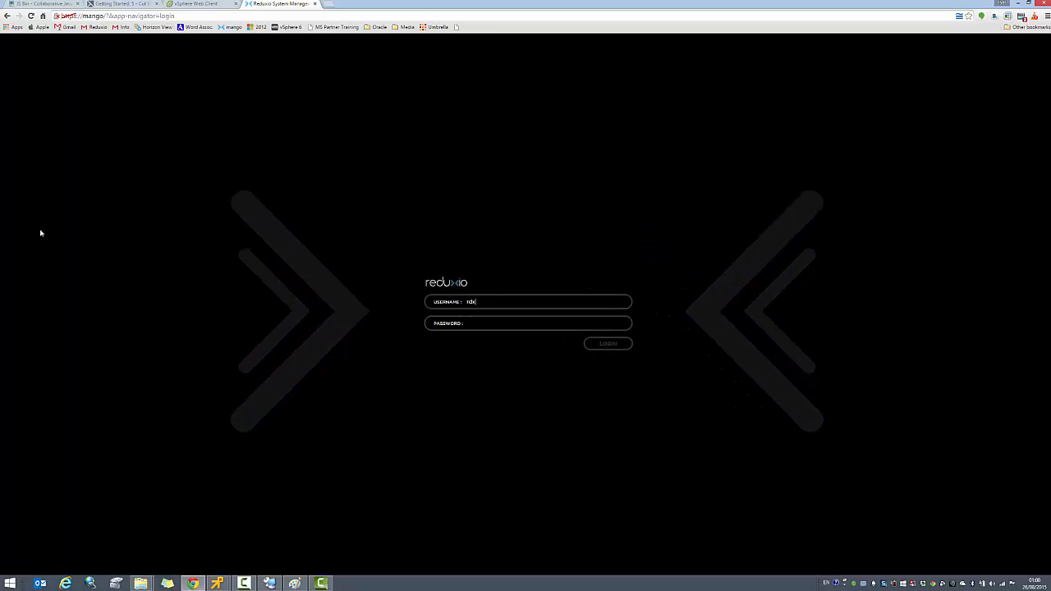
type("••••••")
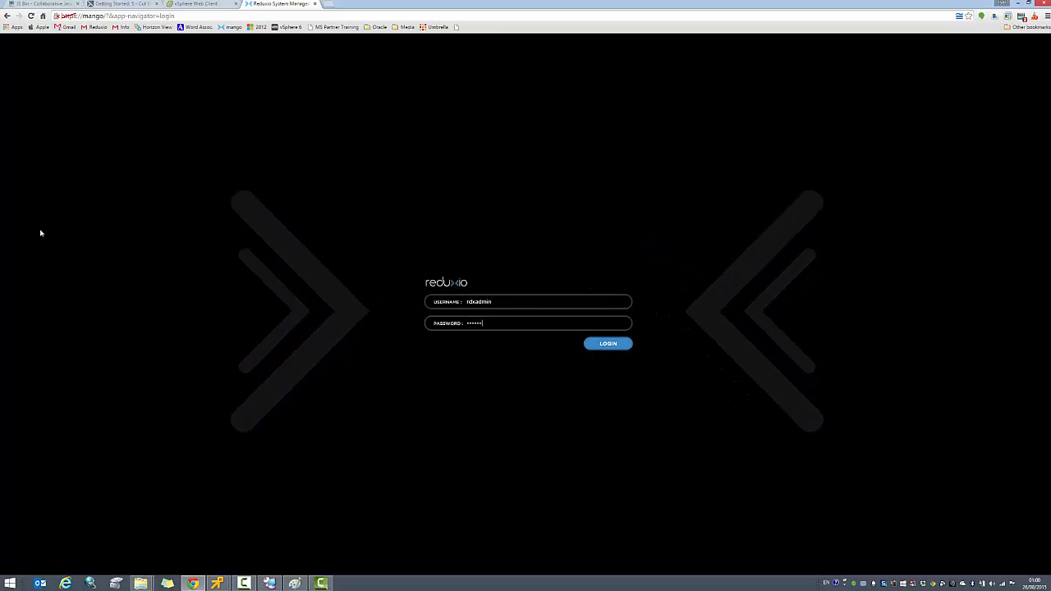
left_click(608, 344)
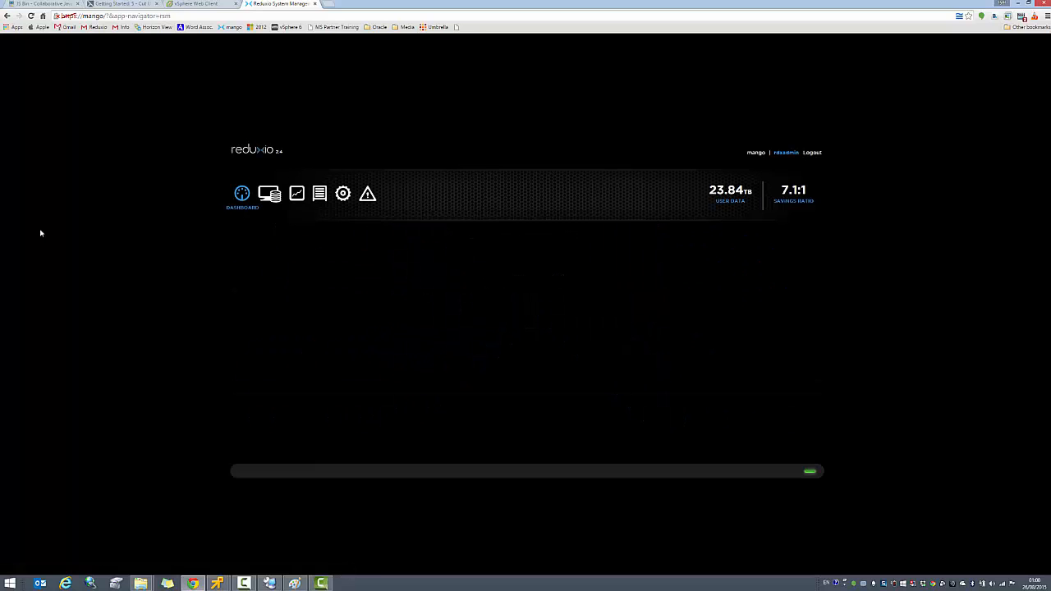
Filter volumes by 'erp' and open ds_erp_prod's details and bookmarks.
left_click(269, 193)
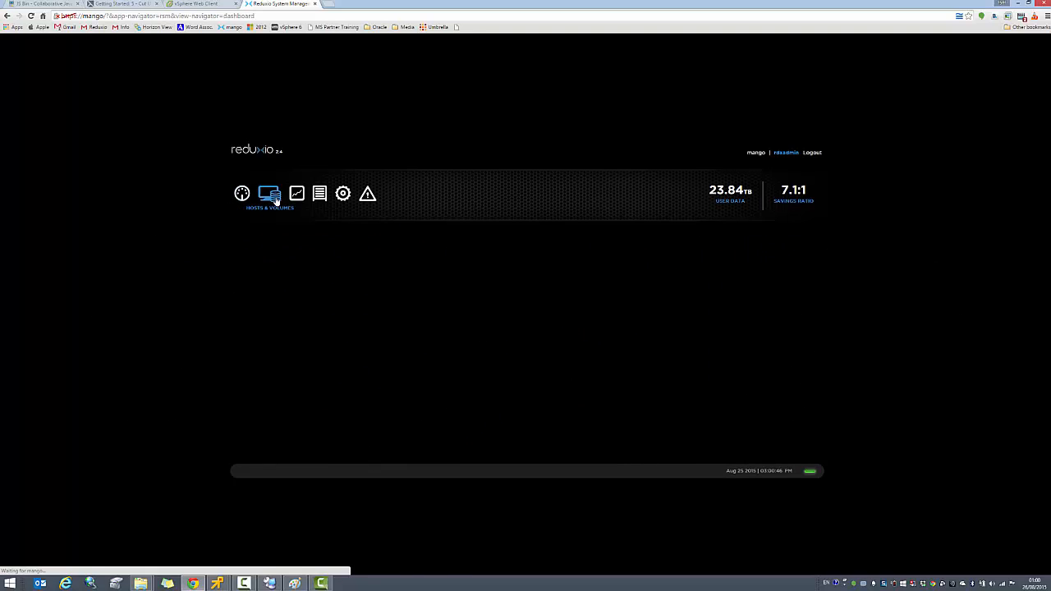
left_click(269, 194)
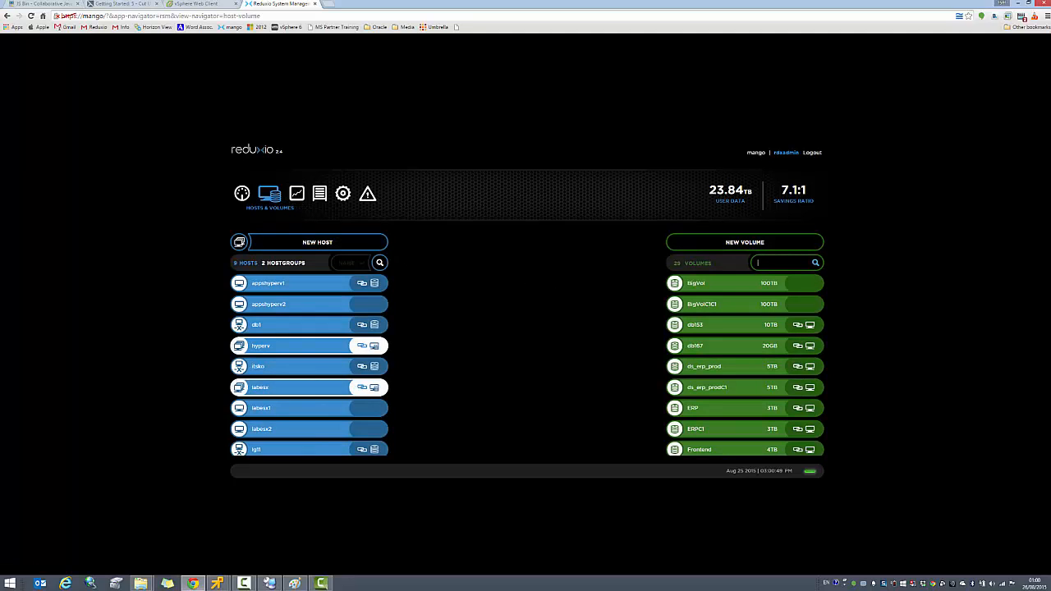
type("erp")
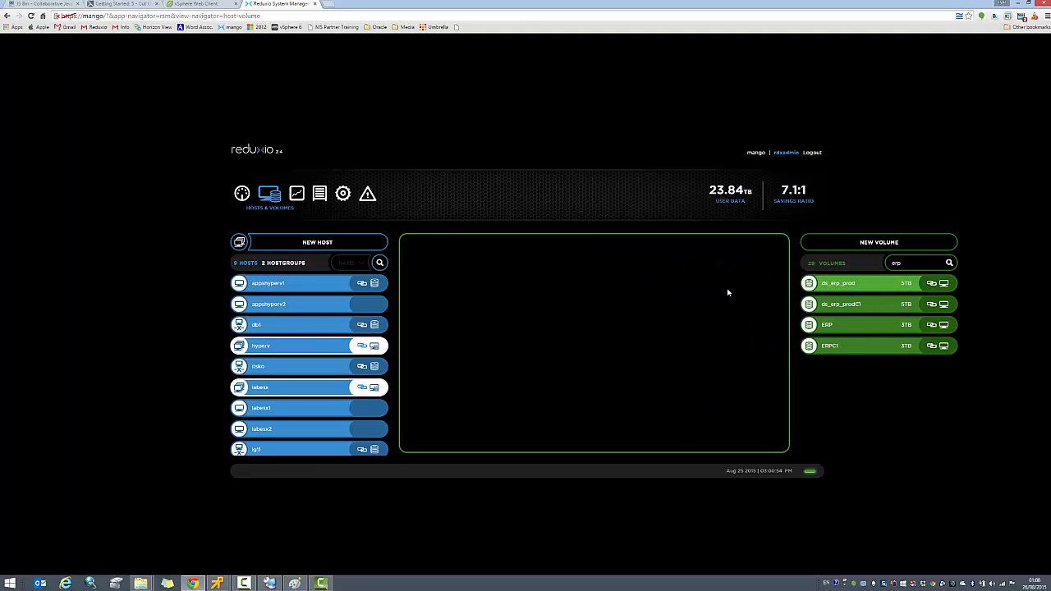
left_click(837, 283)
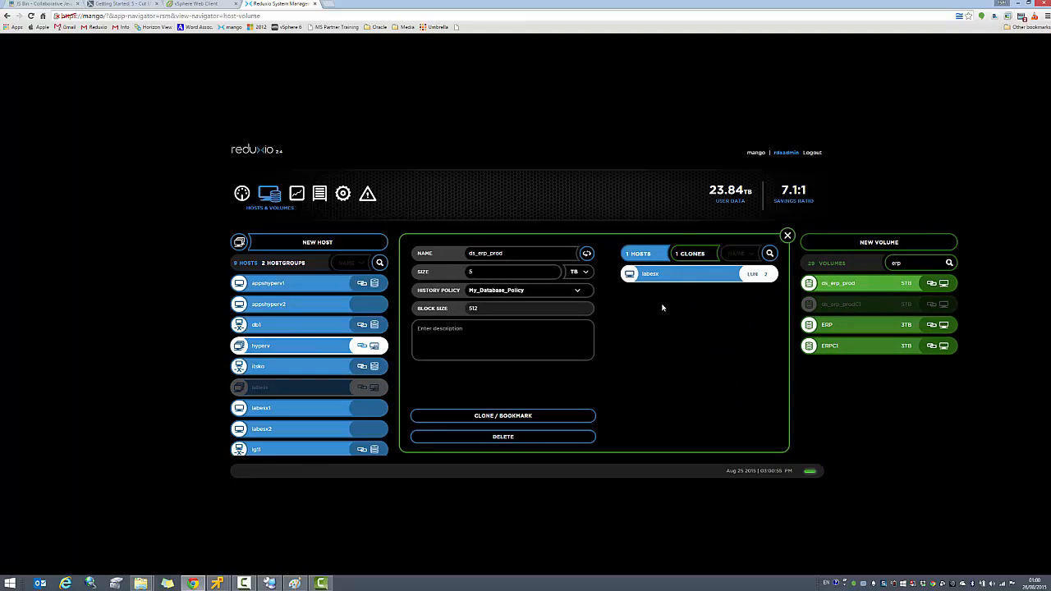
left_click(503, 416)
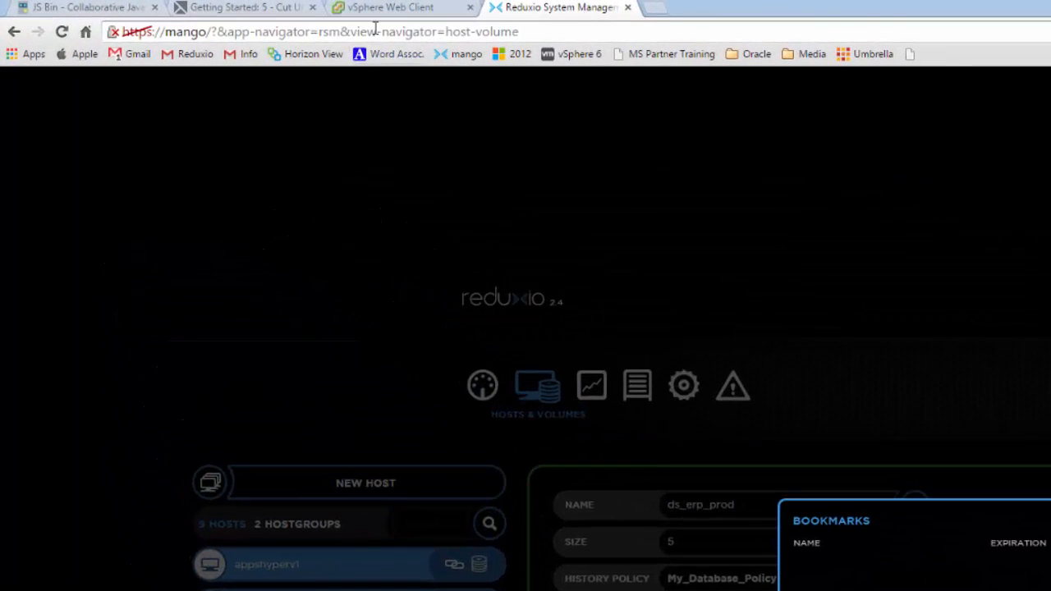
Reload the Reduxio System Manager page.
left_click(394, 7)
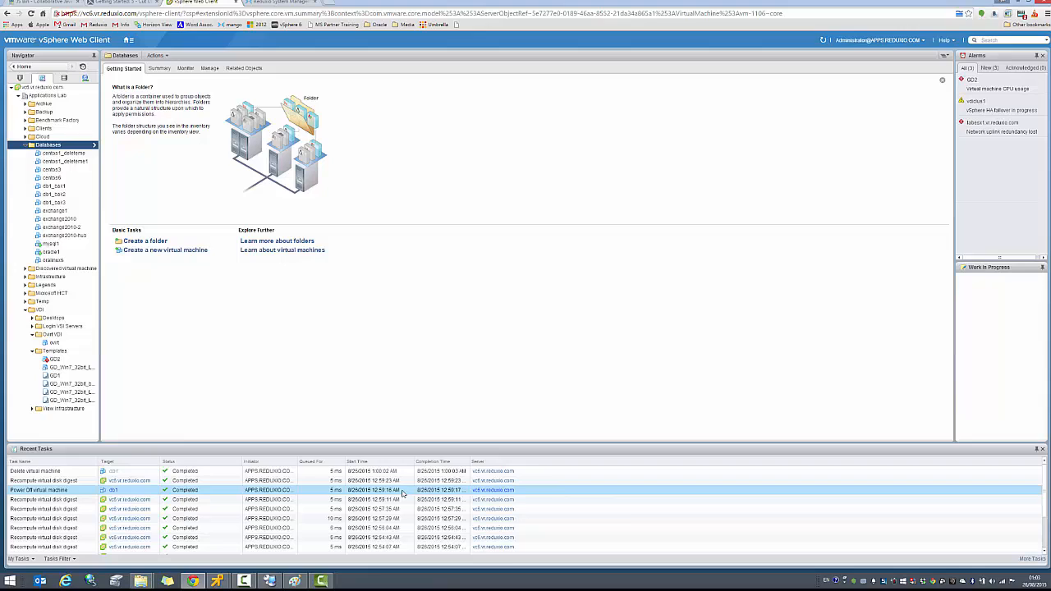
mouse_move(383, 497)
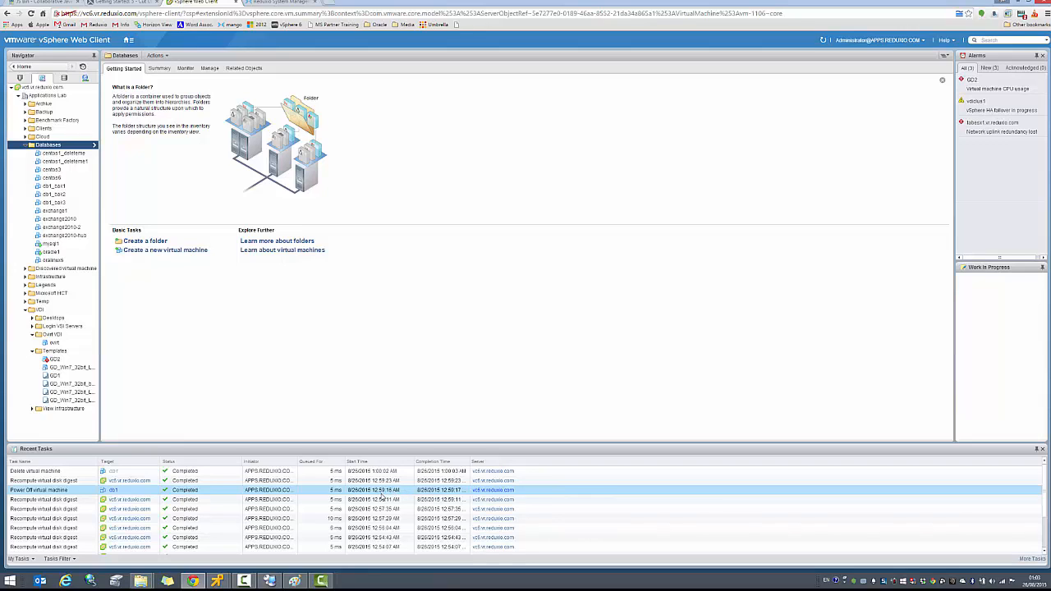
mouse_move(386, 496)
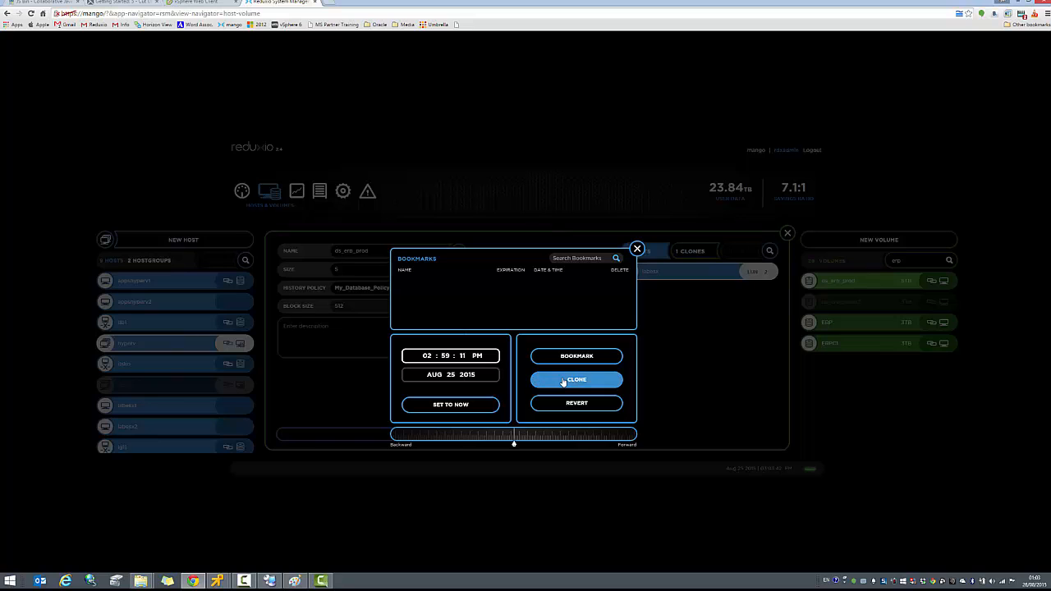
Clone ds_erp_prod as ds_erp_prodC2 at Aug 25 2015 02:59:11 PM, then close the panel.
left_click(576, 379)
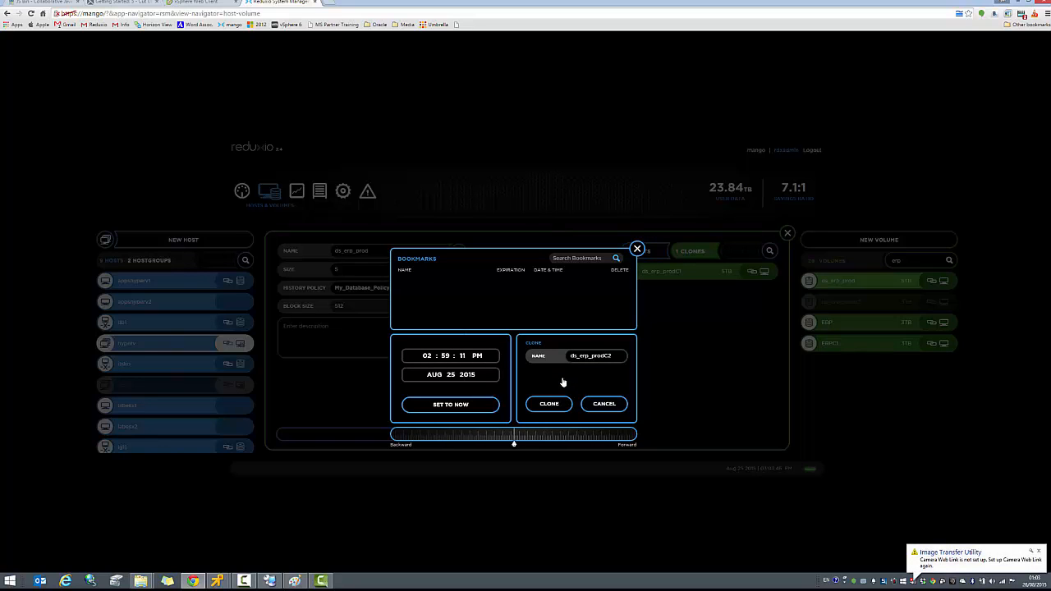
mouse_move(563, 389)
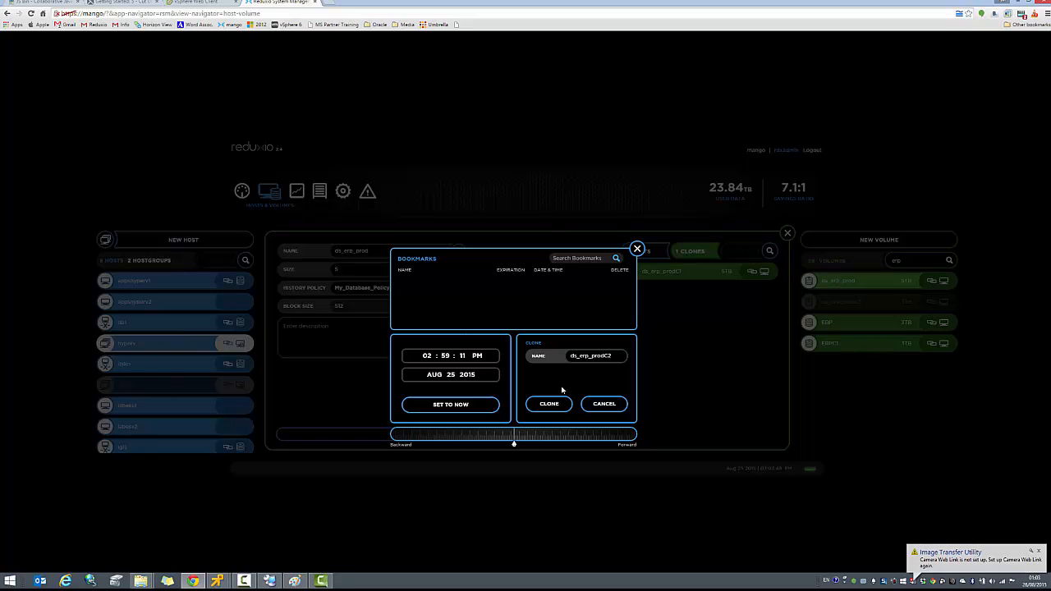
left_click(548, 404)
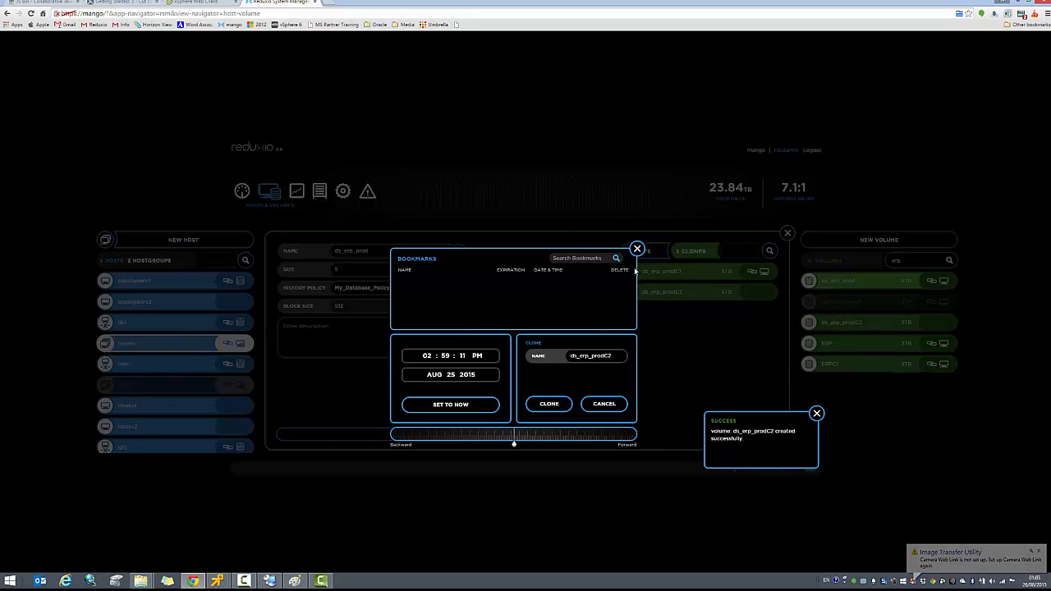
left_click(636, 248)
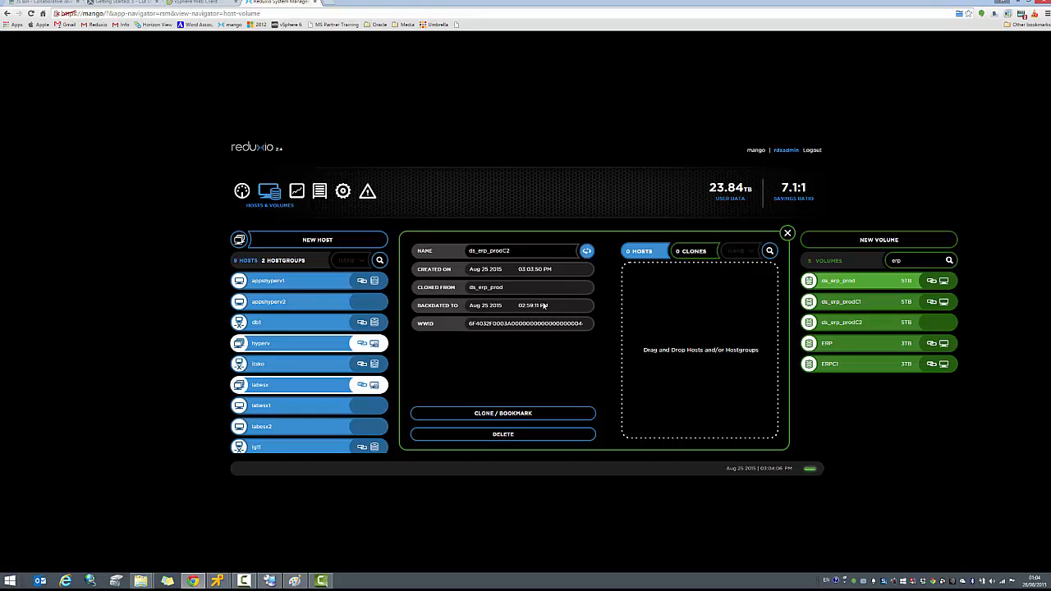
mouse_move(536, 308)
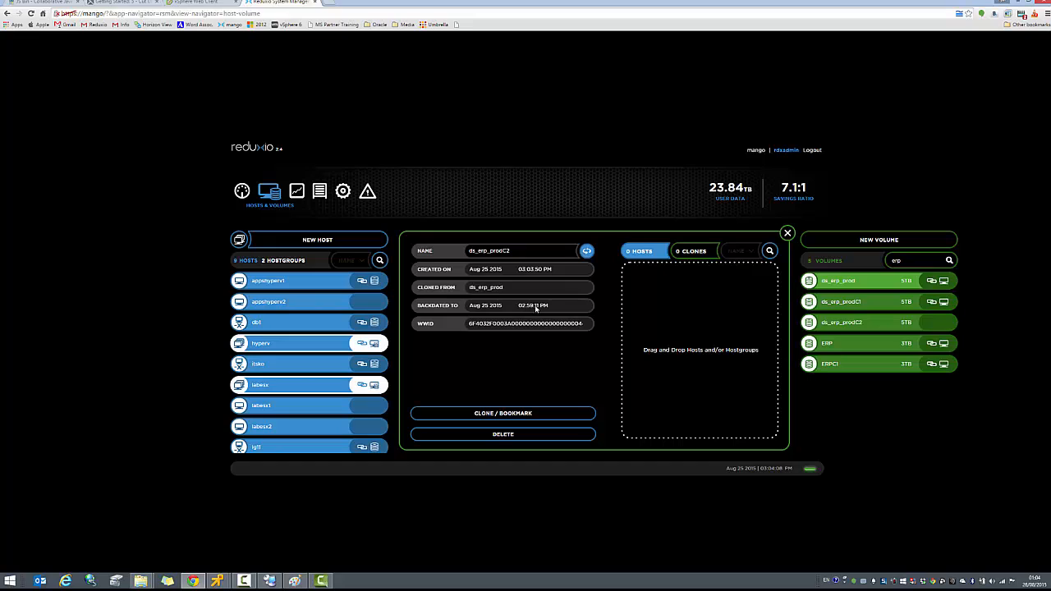
mouse_move(555, 310)
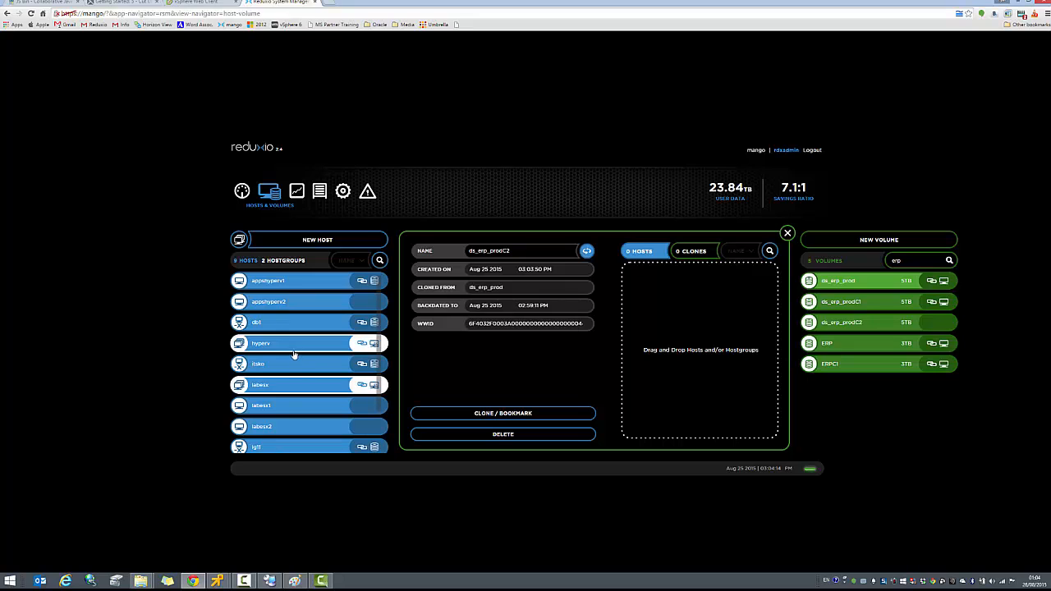
mouse_move(280, 436)
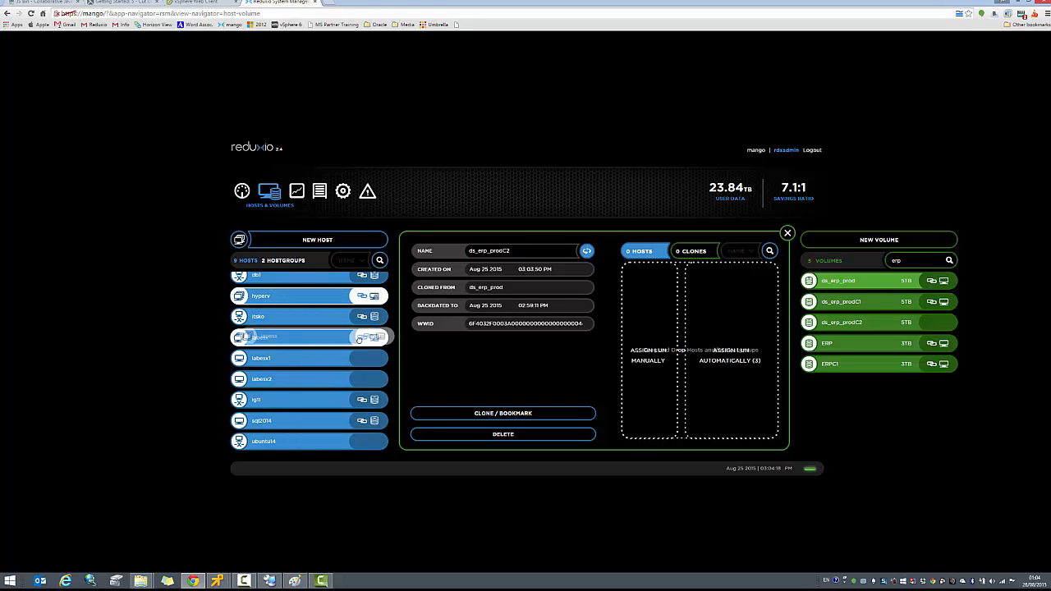
Assign host labesx to the ds_erp_prodC2 clone with an automatic LUN.
left_click_drag(296, 336, 702, 341)
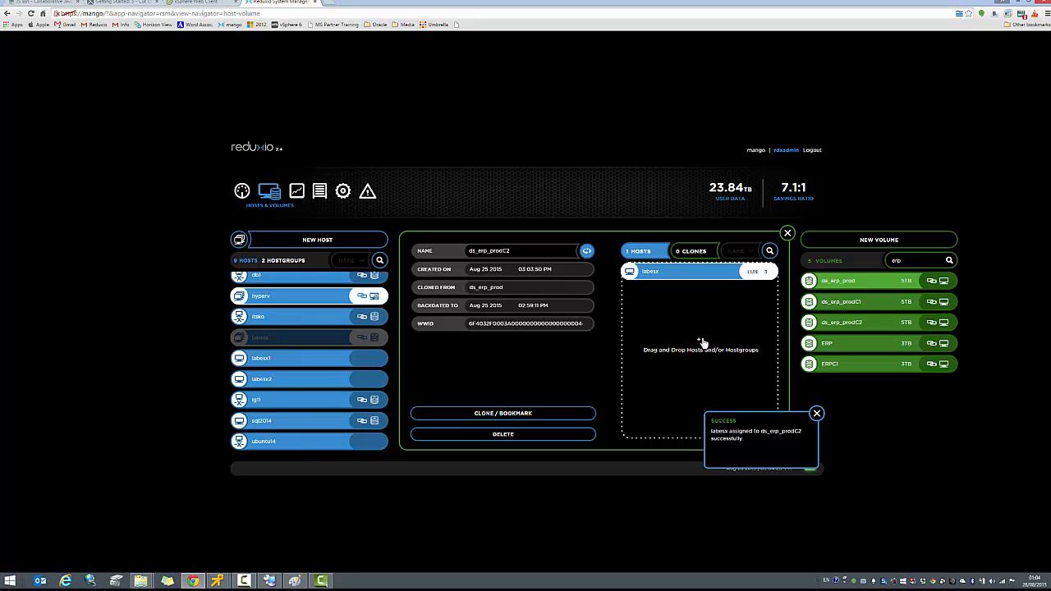
mouse_move(691, 330)
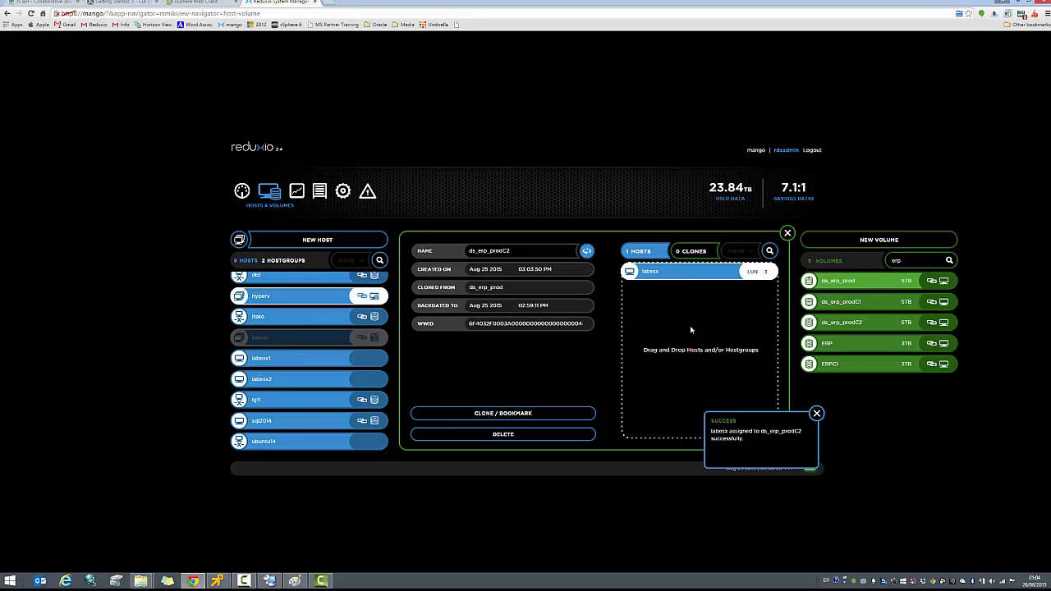
mouse_move(305, 342)
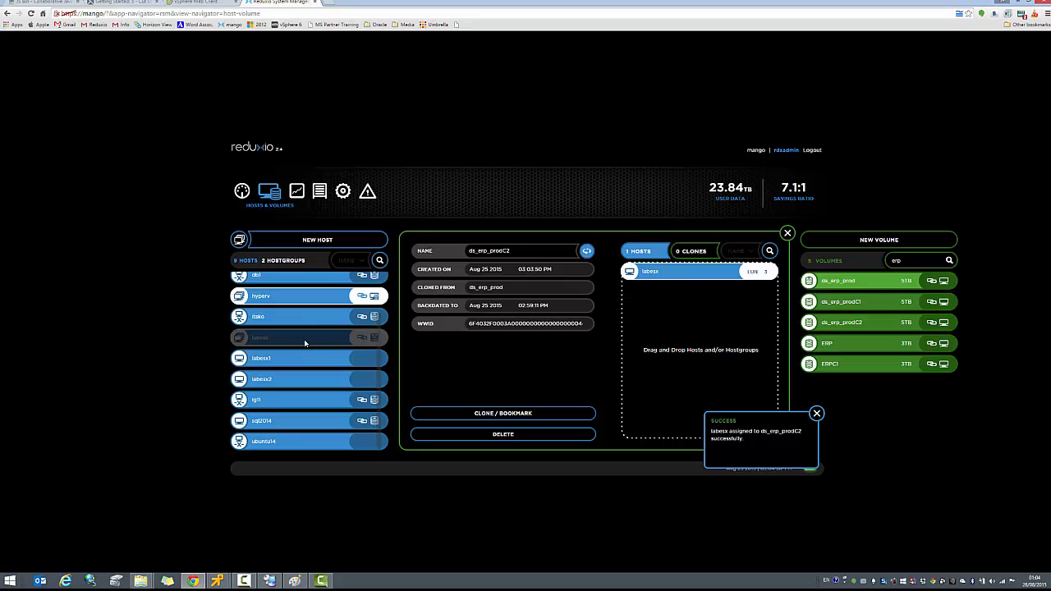
left_click(816, 413)
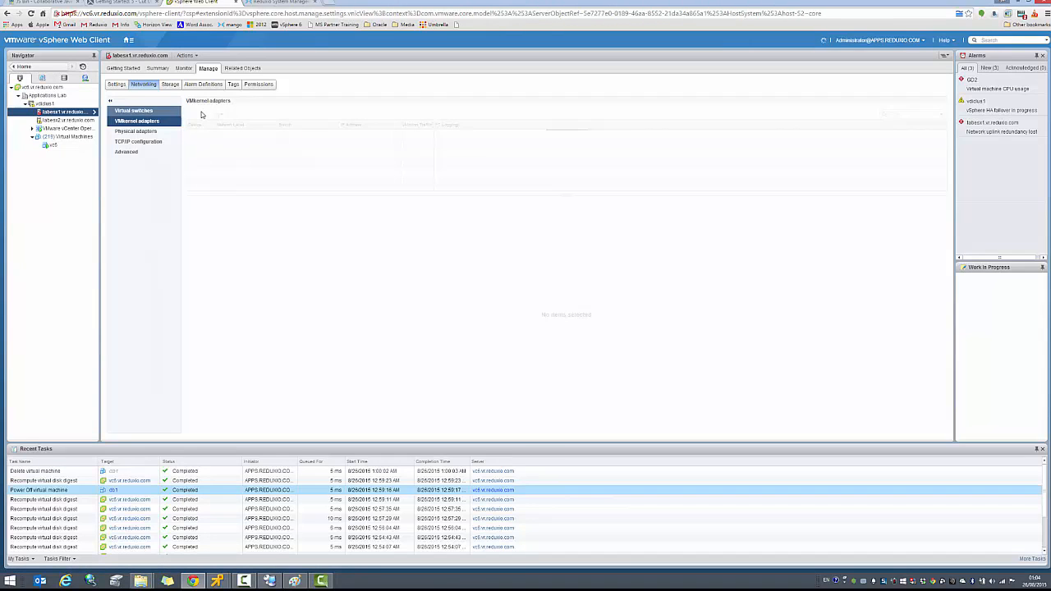
Show host labesx1's storage devices under Manage > Storage.
left_click(136, 121)
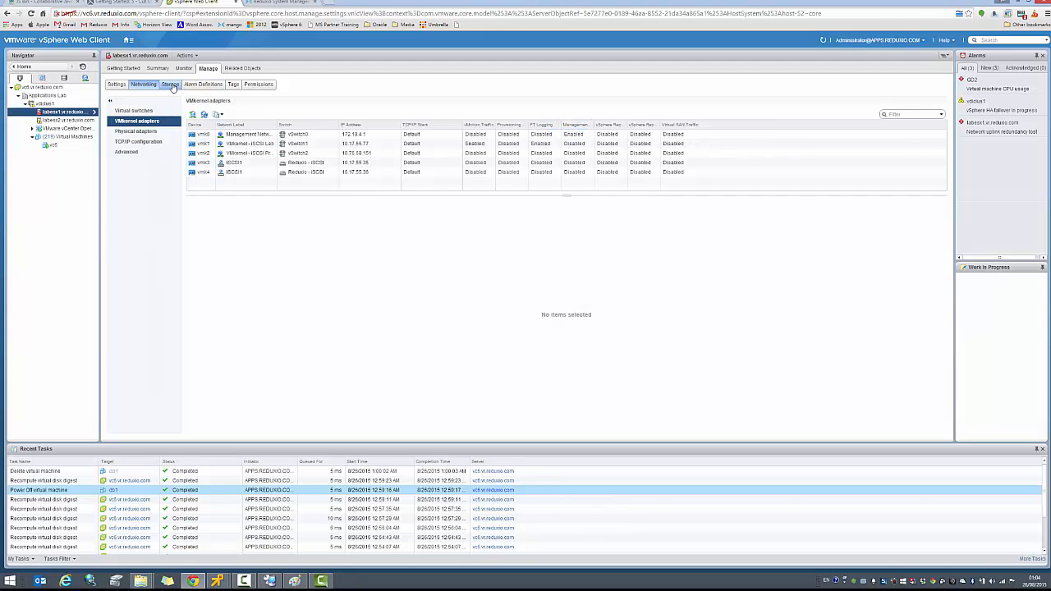
left_click(170, 84)
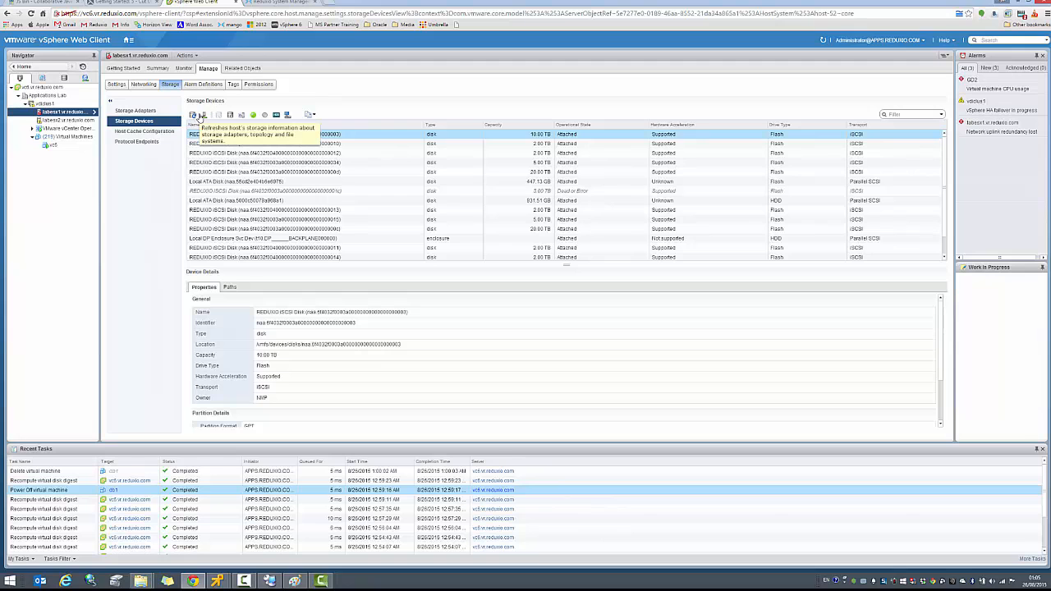
Rescan host labesx1's storage for new devices and new VMFS volumes.
left_click(204, 114)
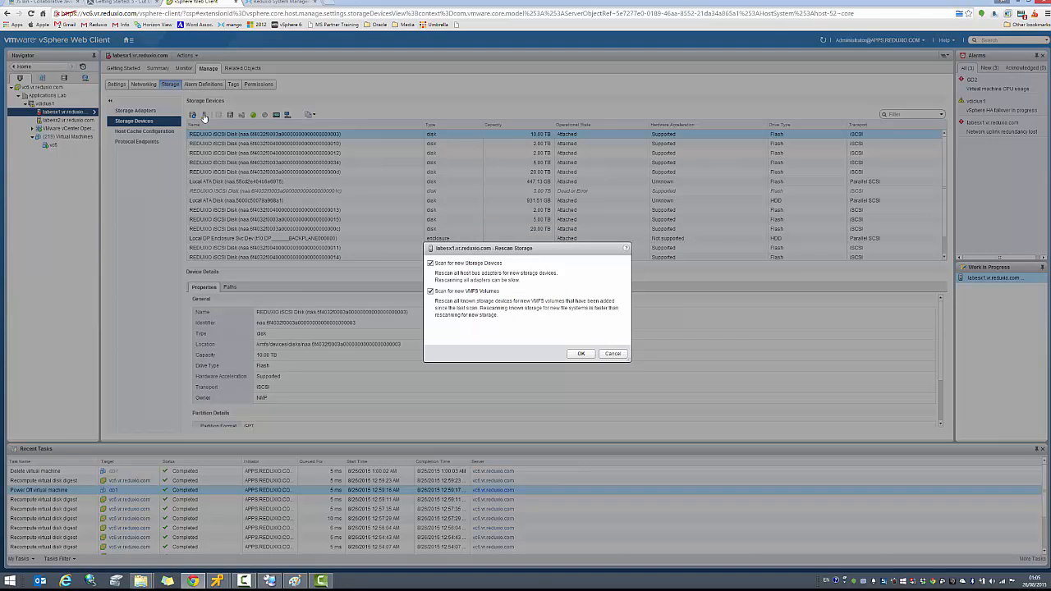
left_click(580, 354)
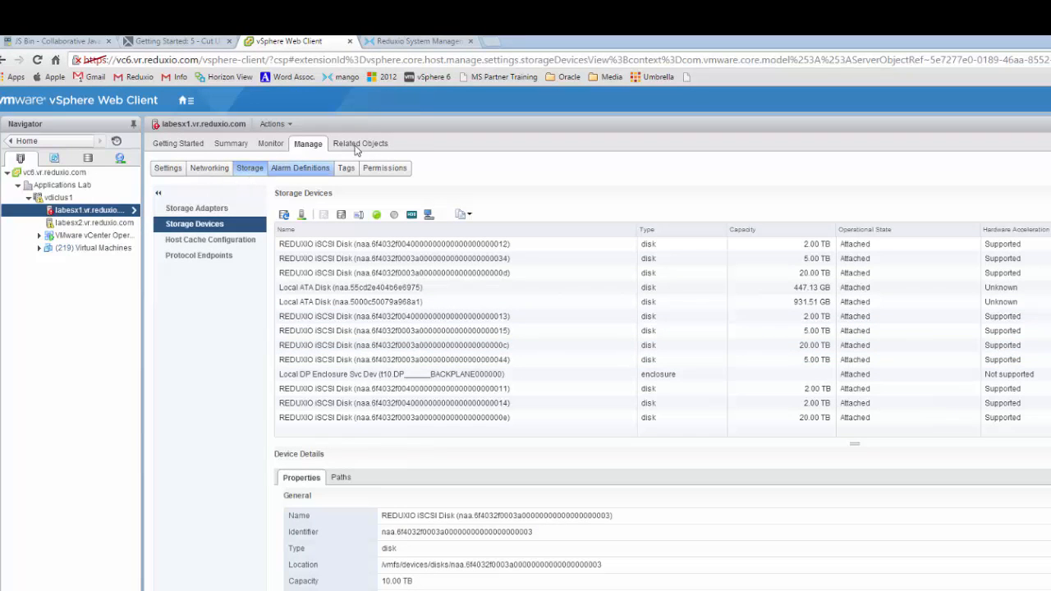
Start a new VMFS datastore from labesx1's Related Objects > Datastores list.
left_click(361, 143)
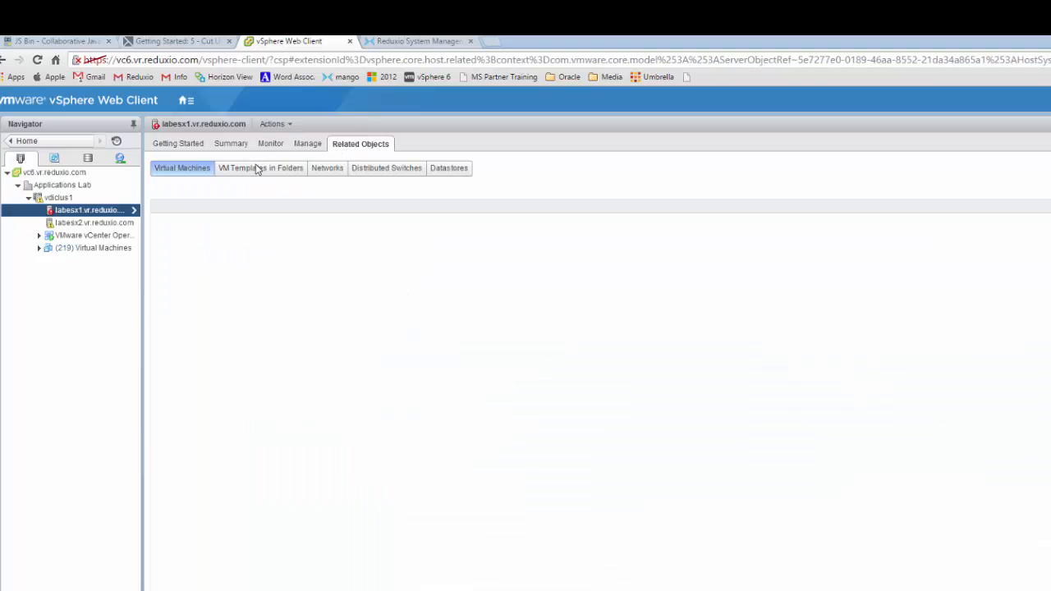
left_click(450, 168)
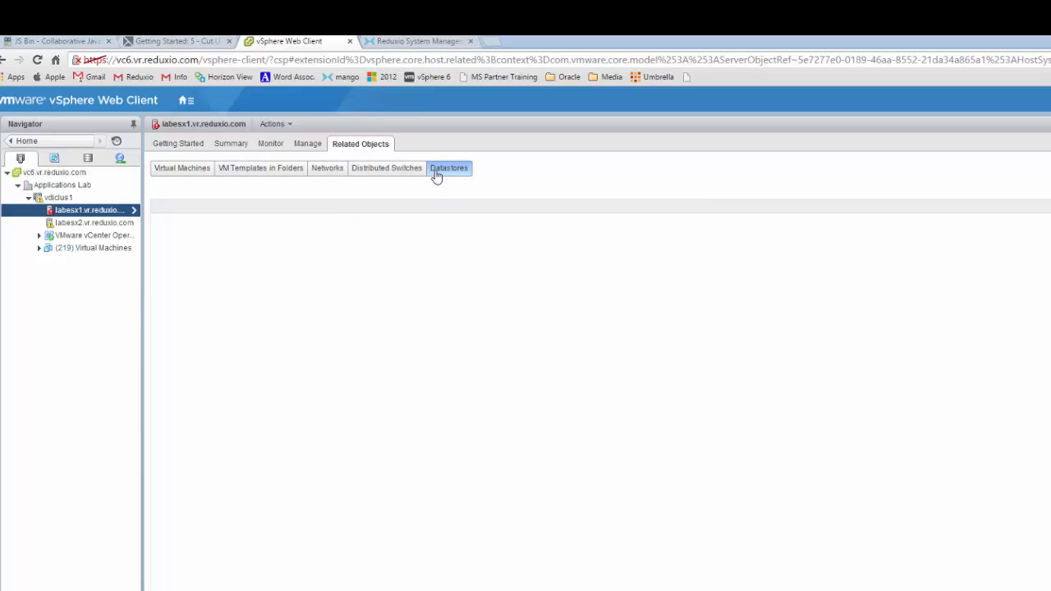
left_click(449, 168)
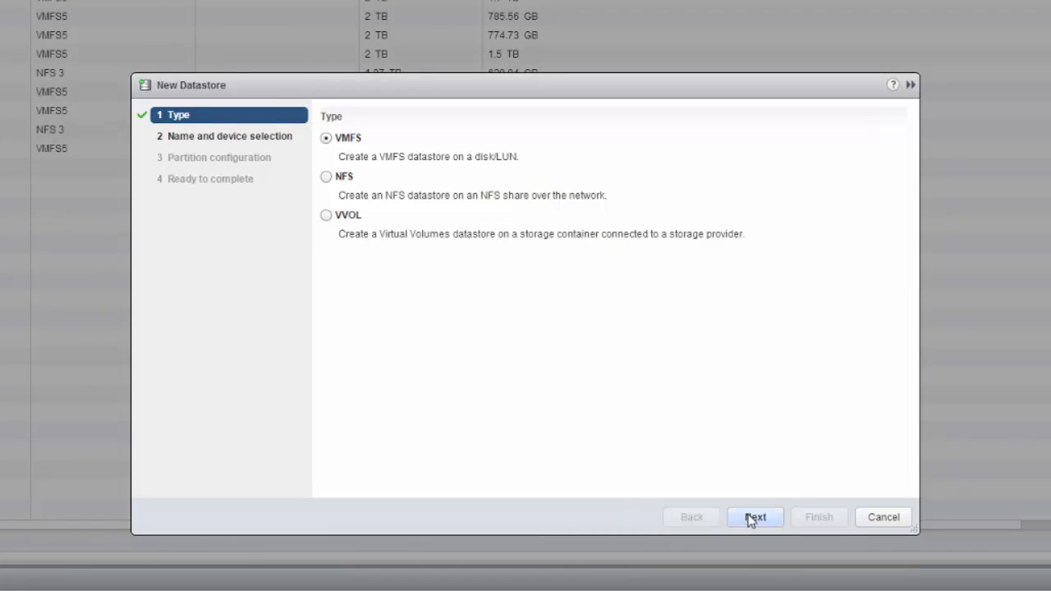
Mount the ERP_Prod snapshot VMFS volume on the 044 disk with a new signature.
left_click(754, 517)
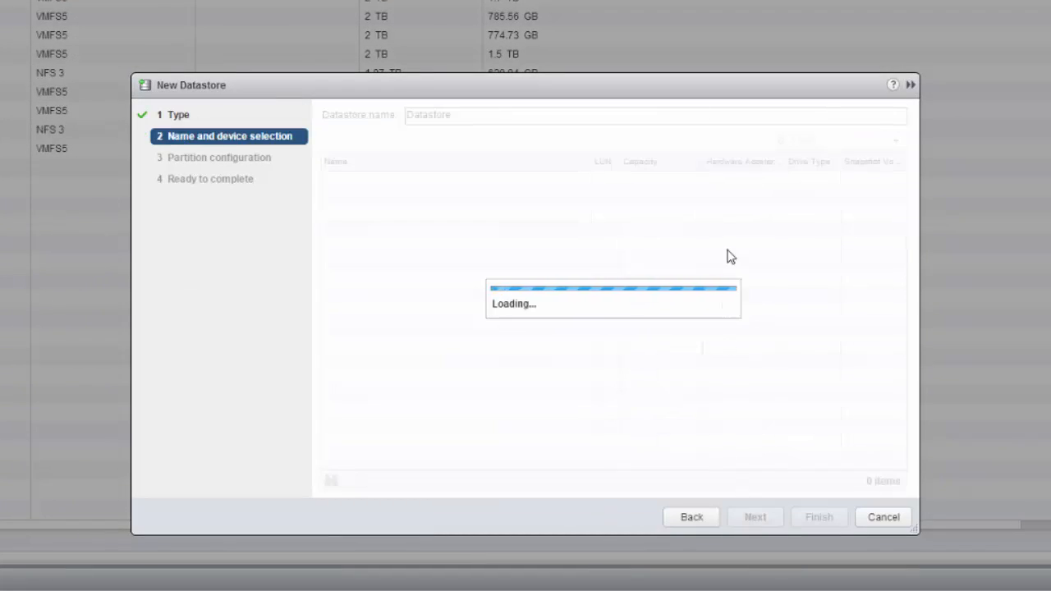
mouse_move(727, 200)
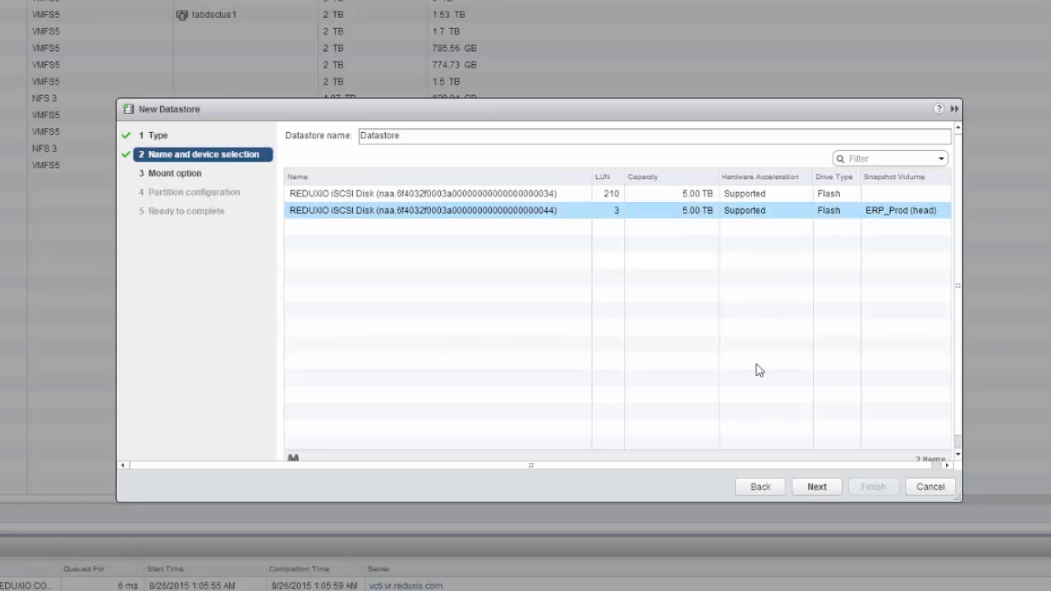
left_click(816, 486)
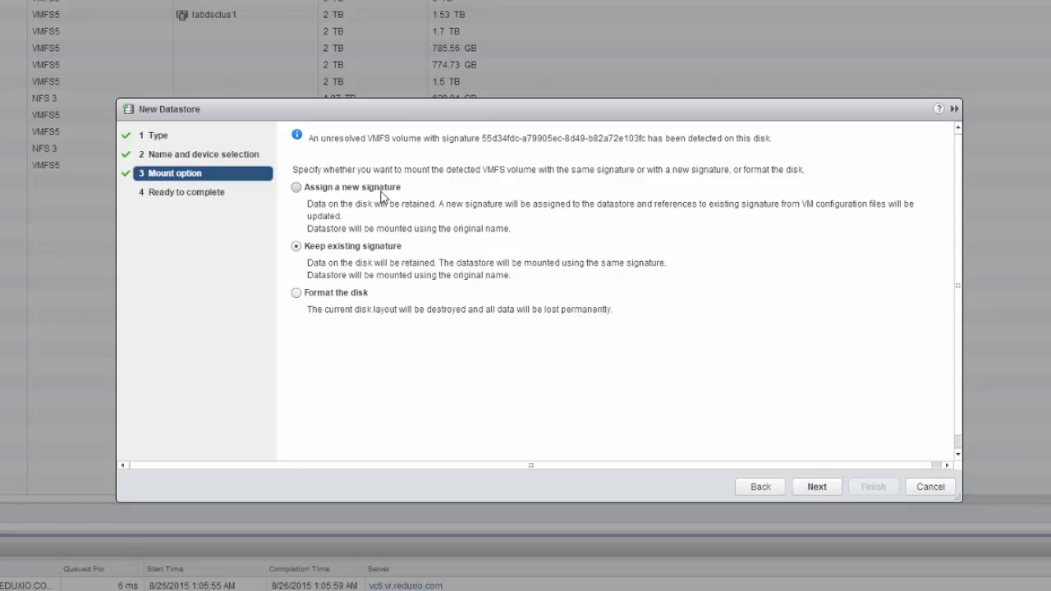
left_click(296, 186)
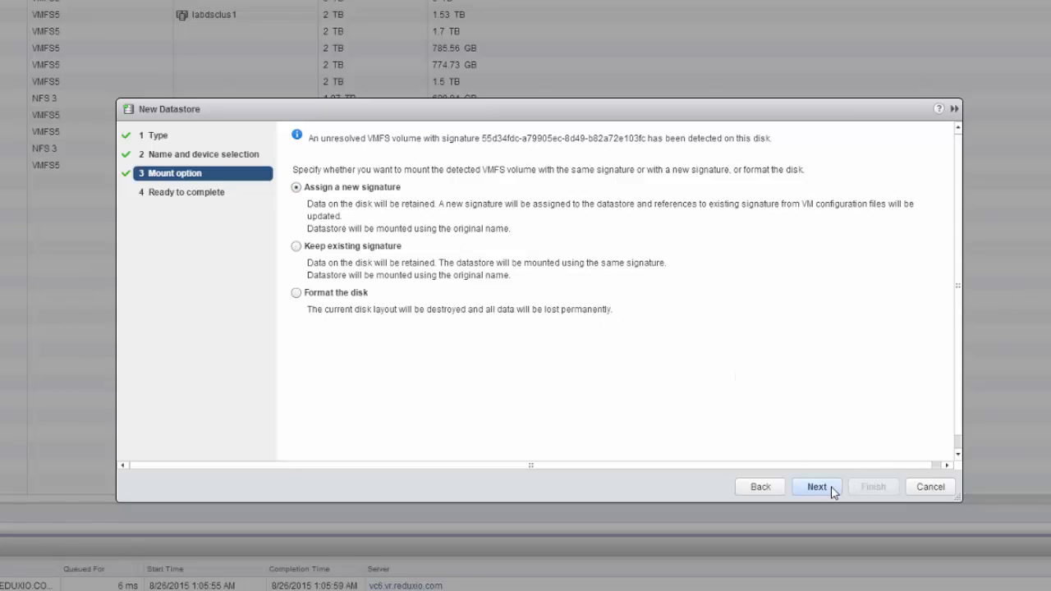
left_click(817, 486)
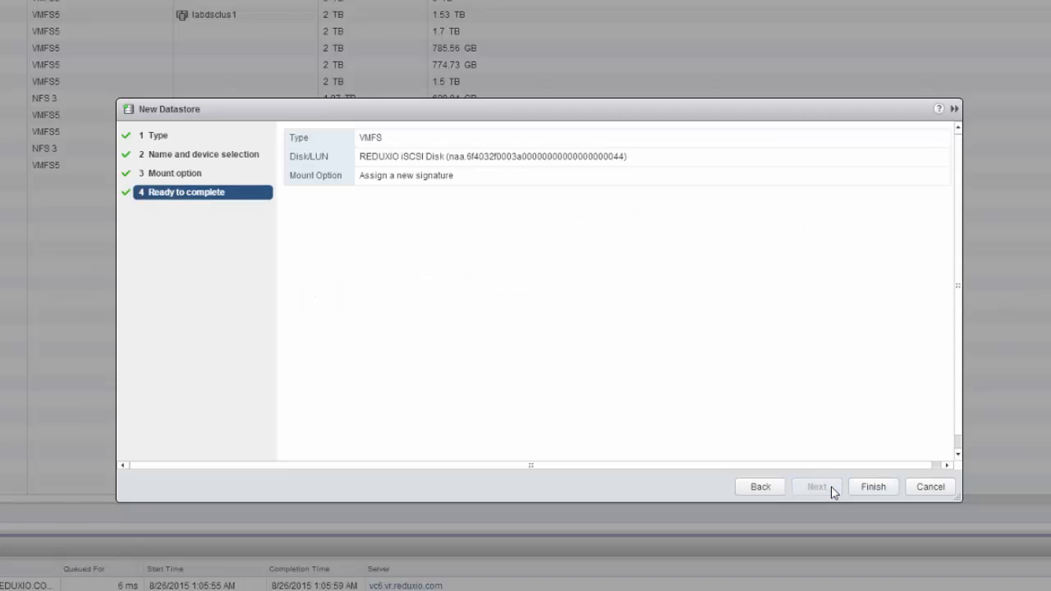
left_click(873, 486)
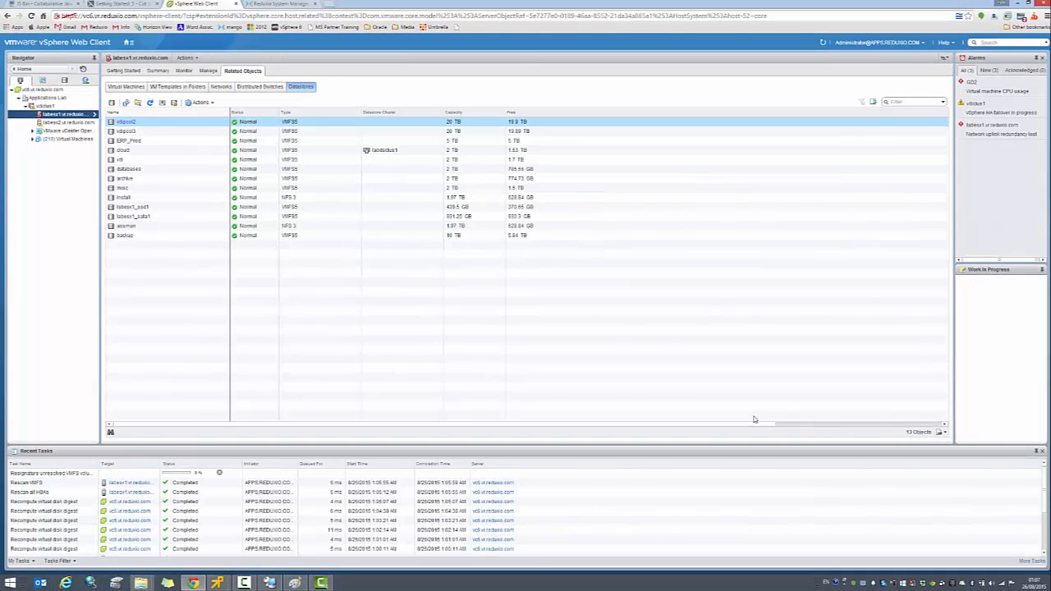
mouse_move(183, 292)
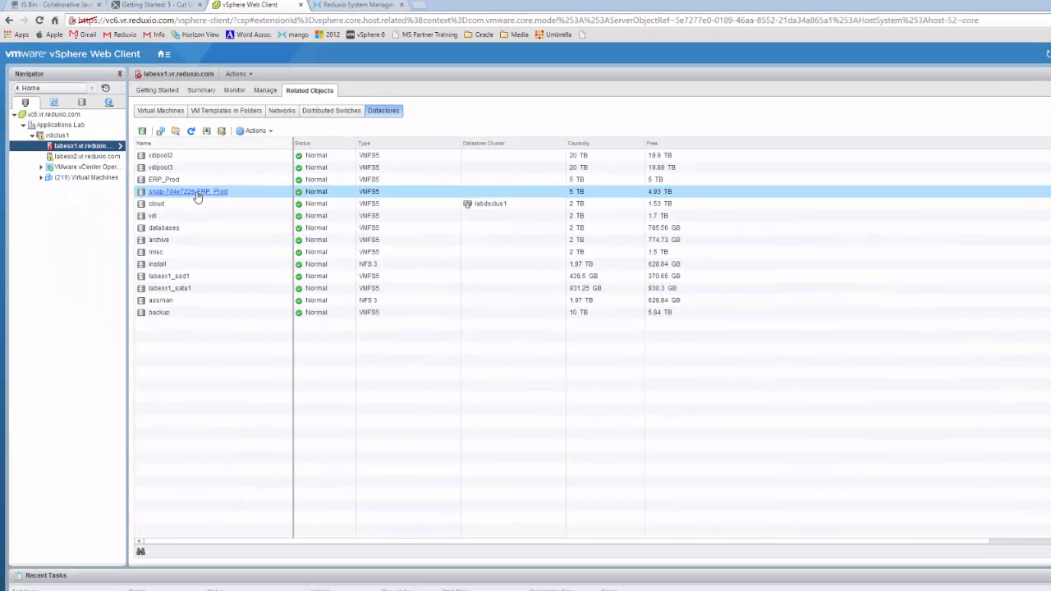
double_click(188, 191)
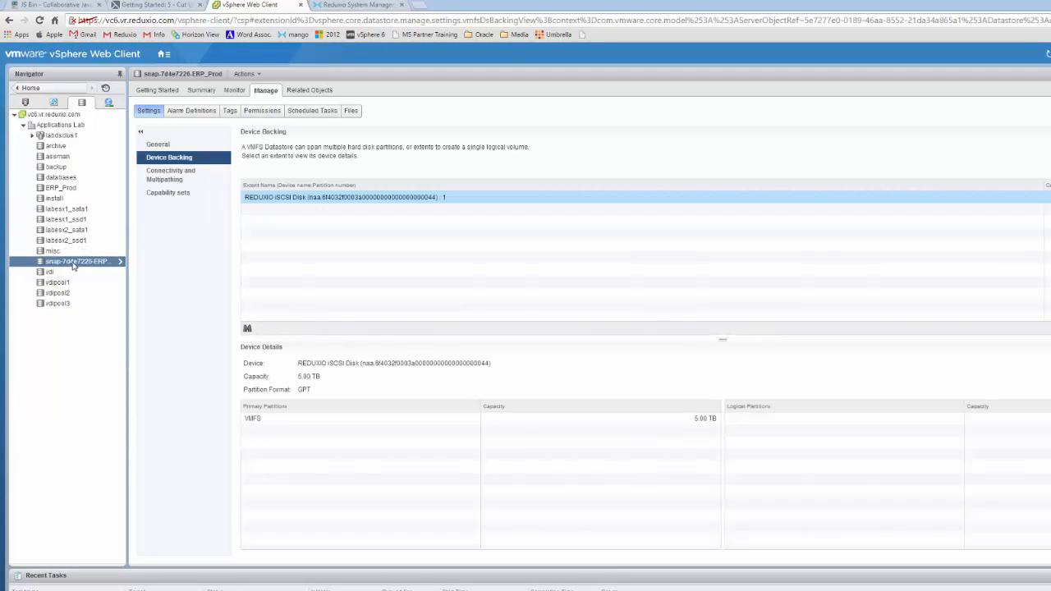
left_click(351, 110)
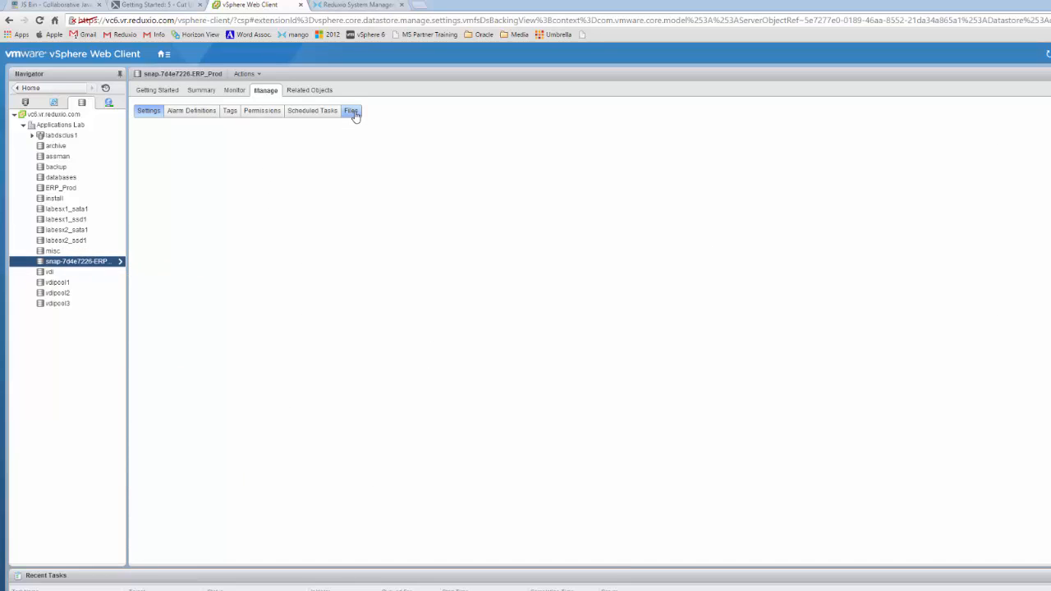
left_click(351, 110)
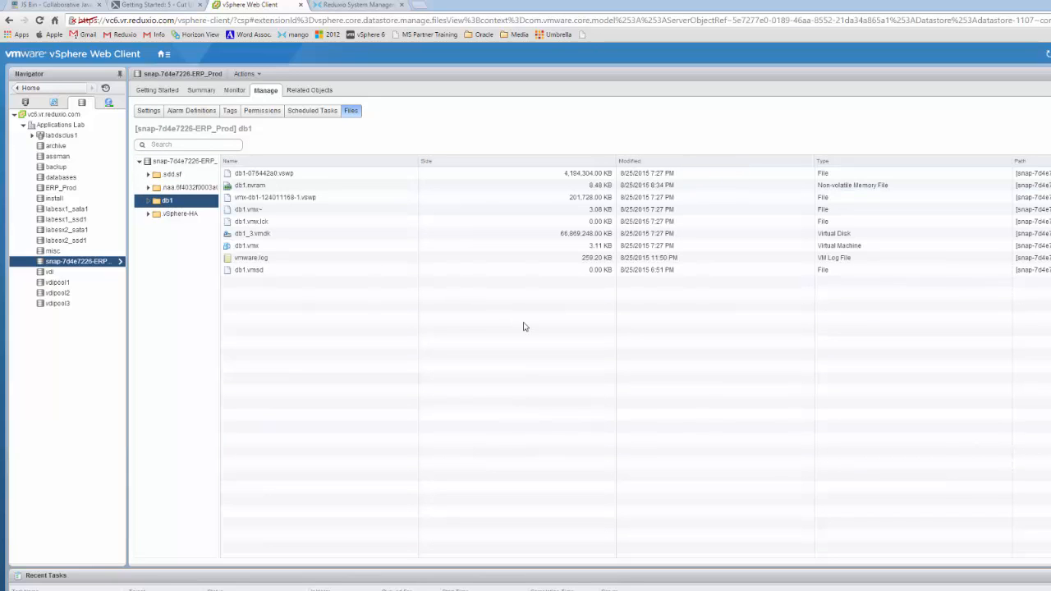
mouse_move(495, 323)
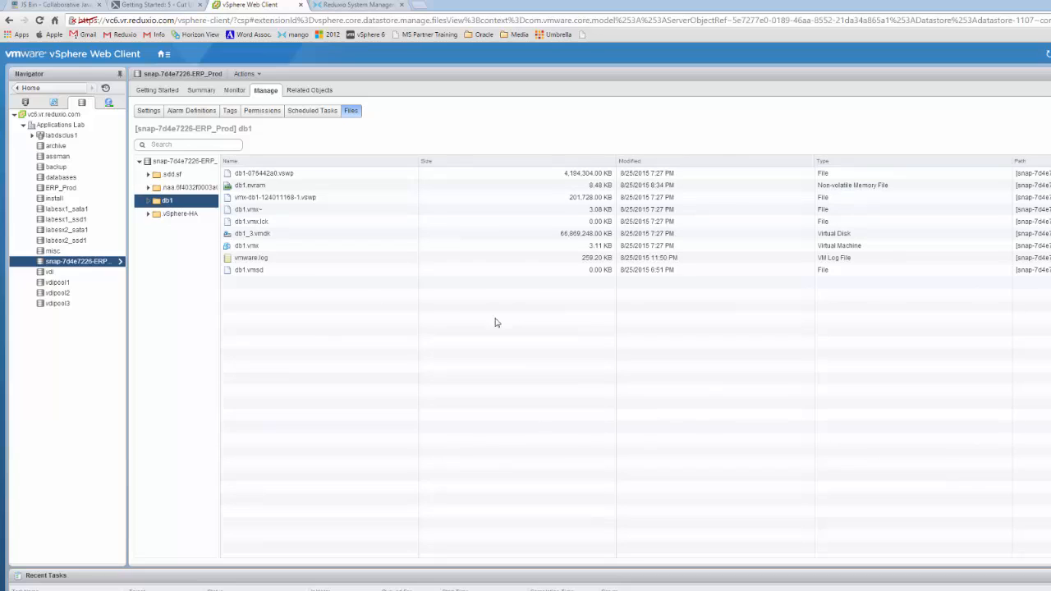
mouse_move(305, 329)
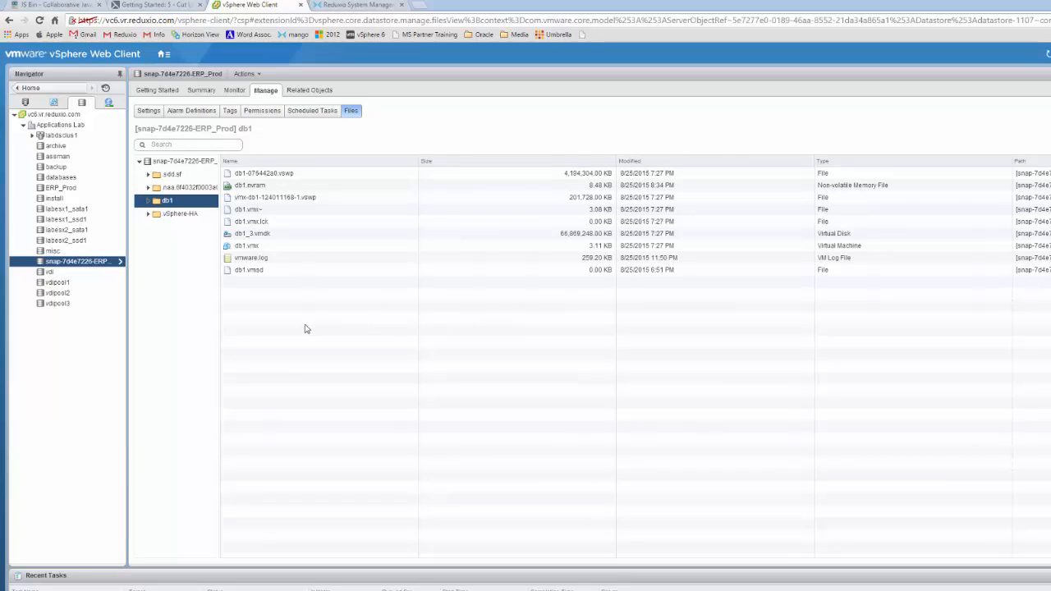
mouse_move(299, 319)
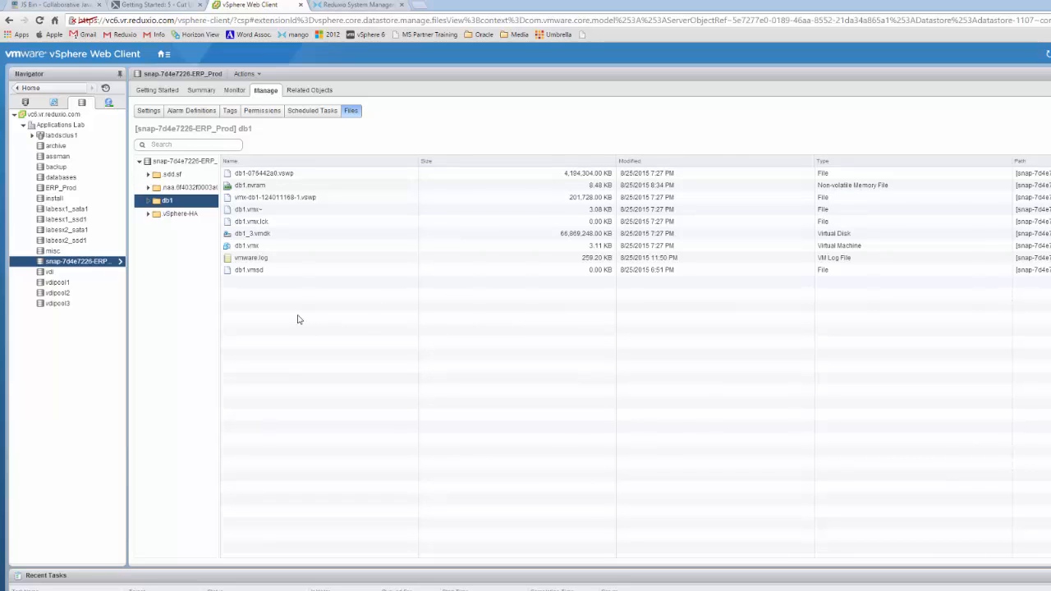
left_click(281, 233)
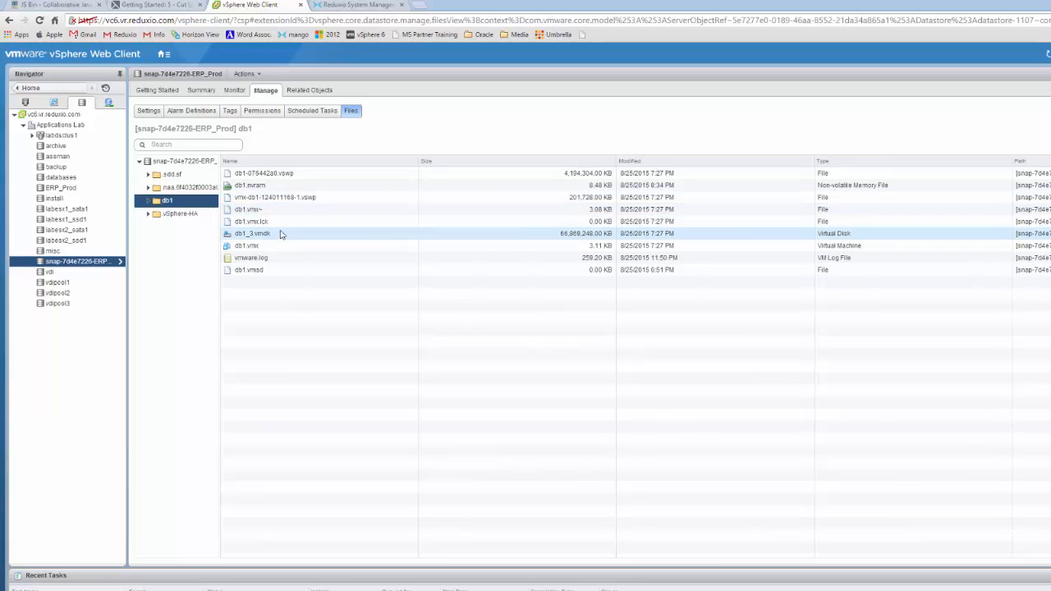
Register db1.vmx as VM db1 in Databases on cluster vdiclus1 and its resource pool.
right_click(247, 245)
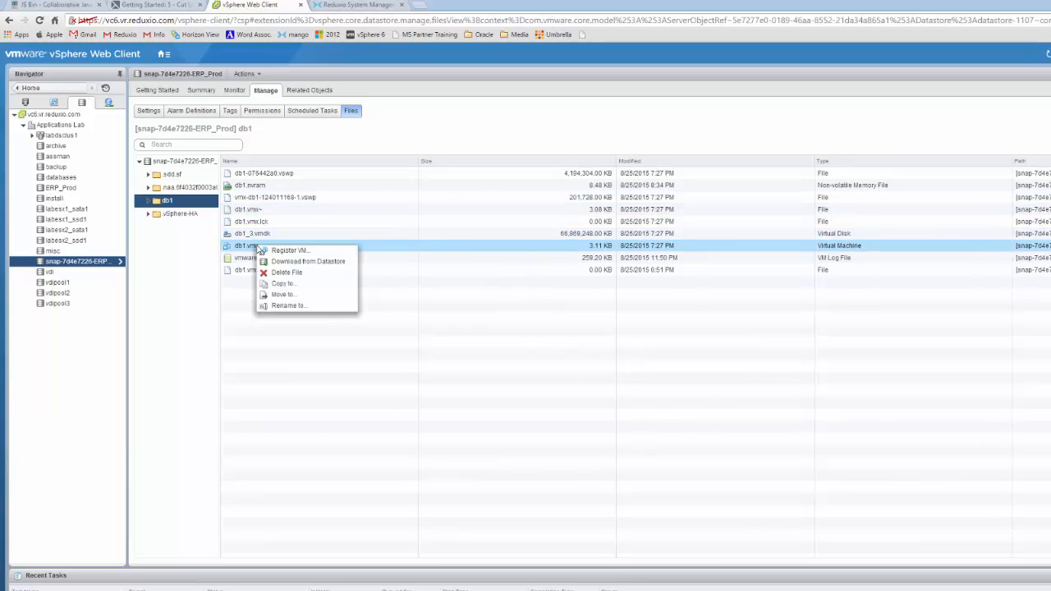
left_click(290, 250)
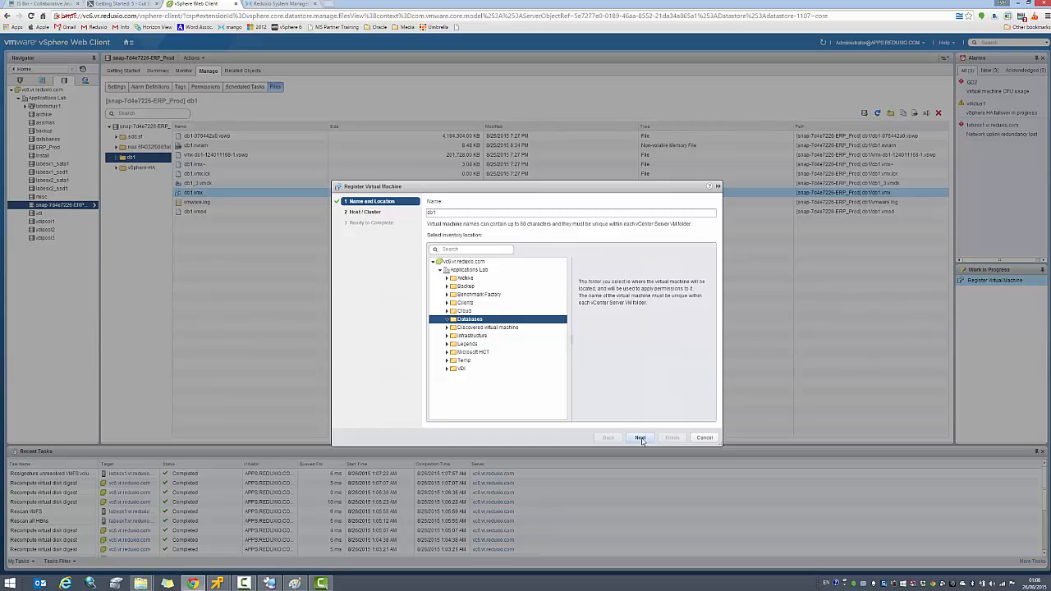
left_click(639, 438)
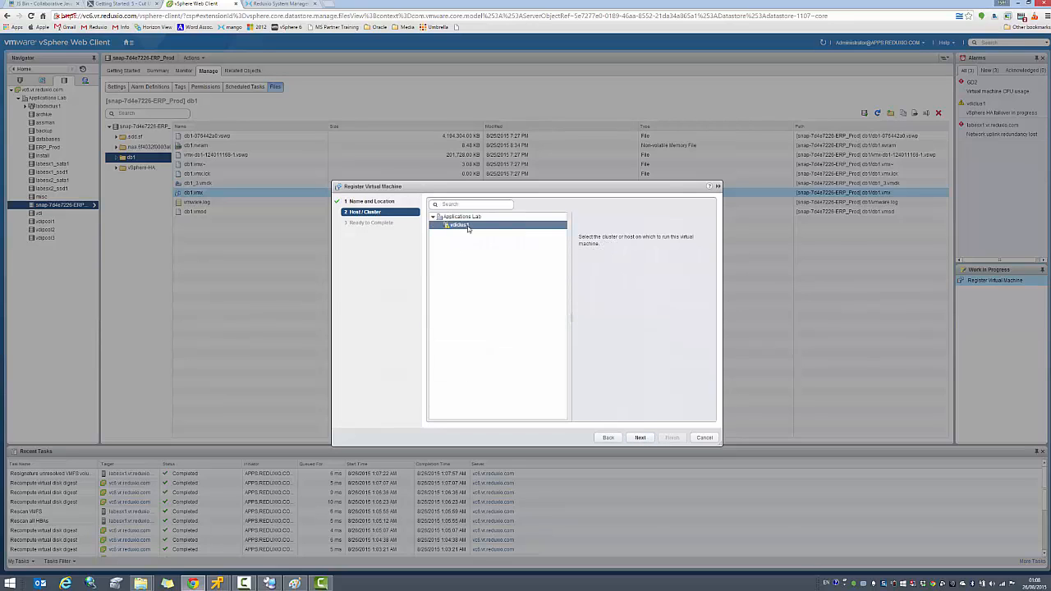
left_click(641, 438)
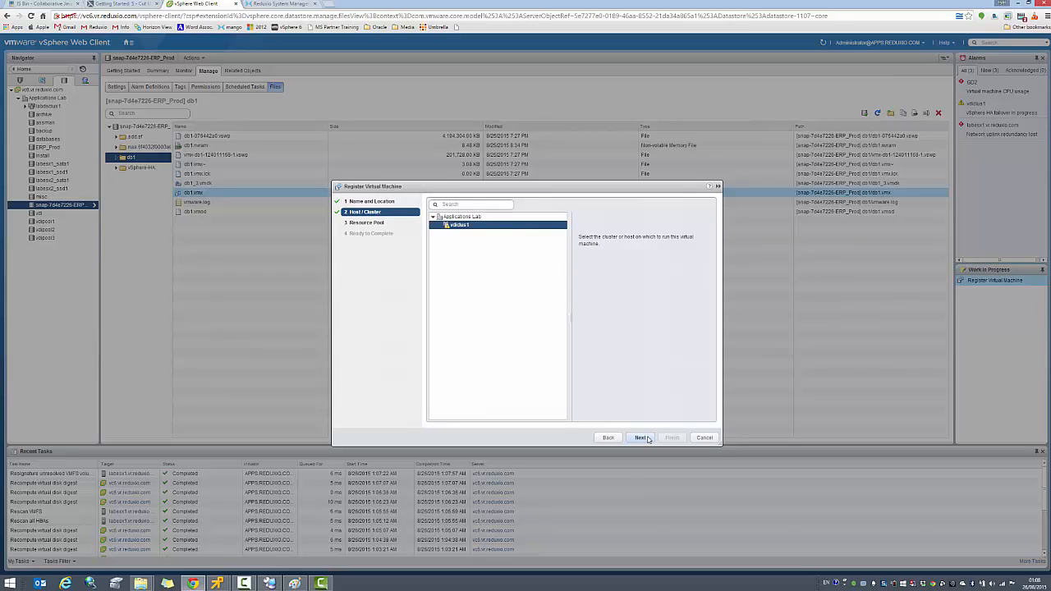
left_click(642, 437)
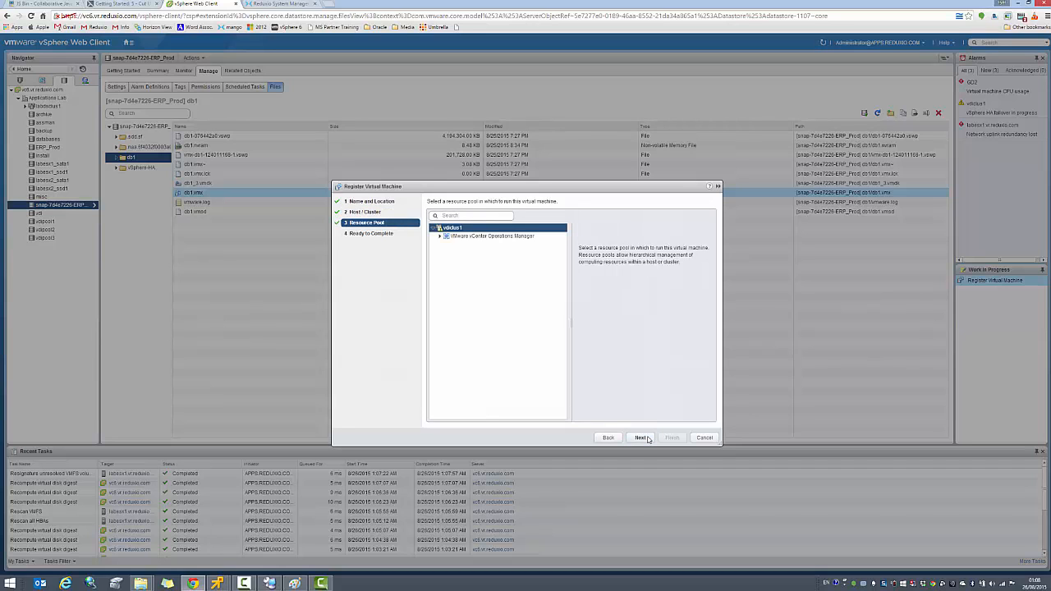
left_click(642, 437)
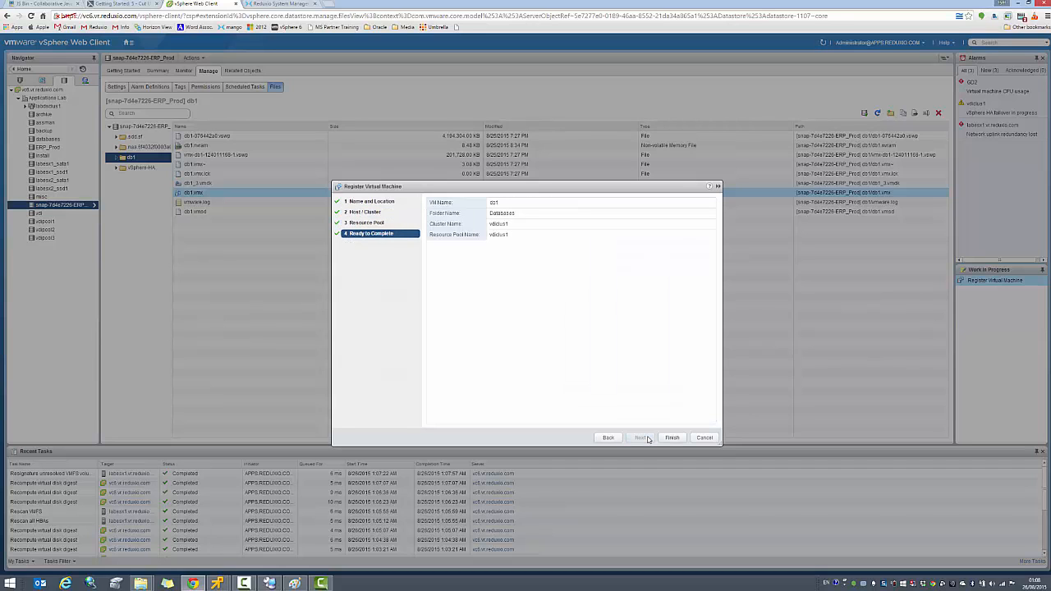
left_click(672, 437)
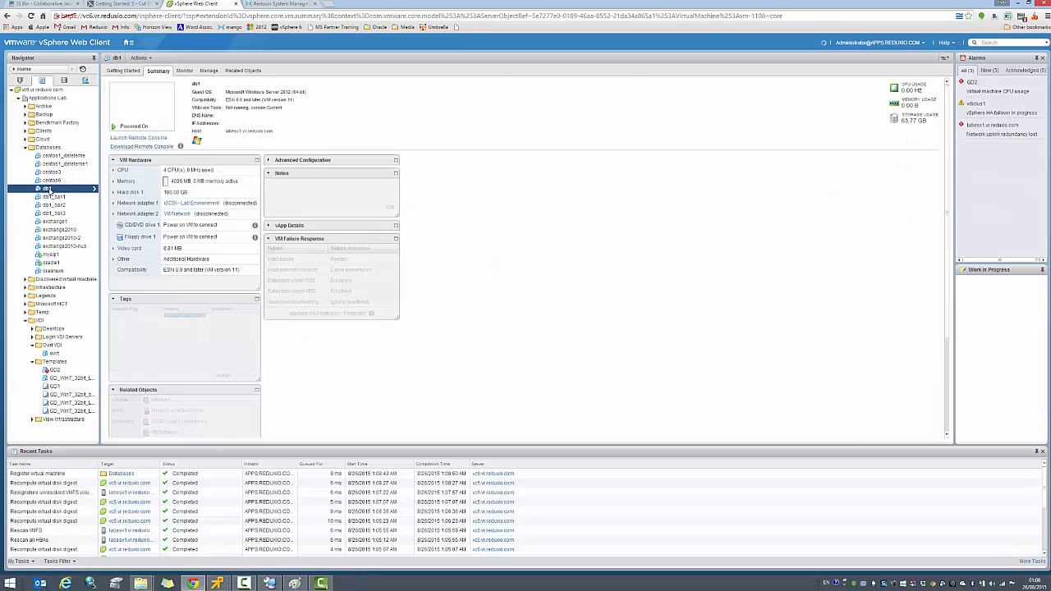
Bring up the actions menu for the newly registered db1 virtual machine.
right_click(51, 190)
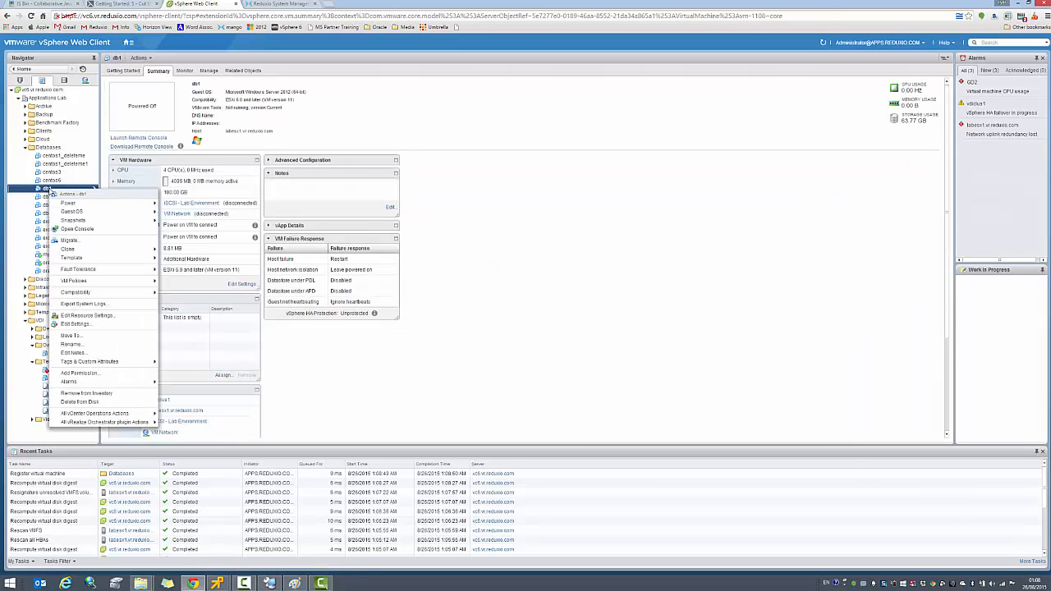
mouse_move(68, 203)
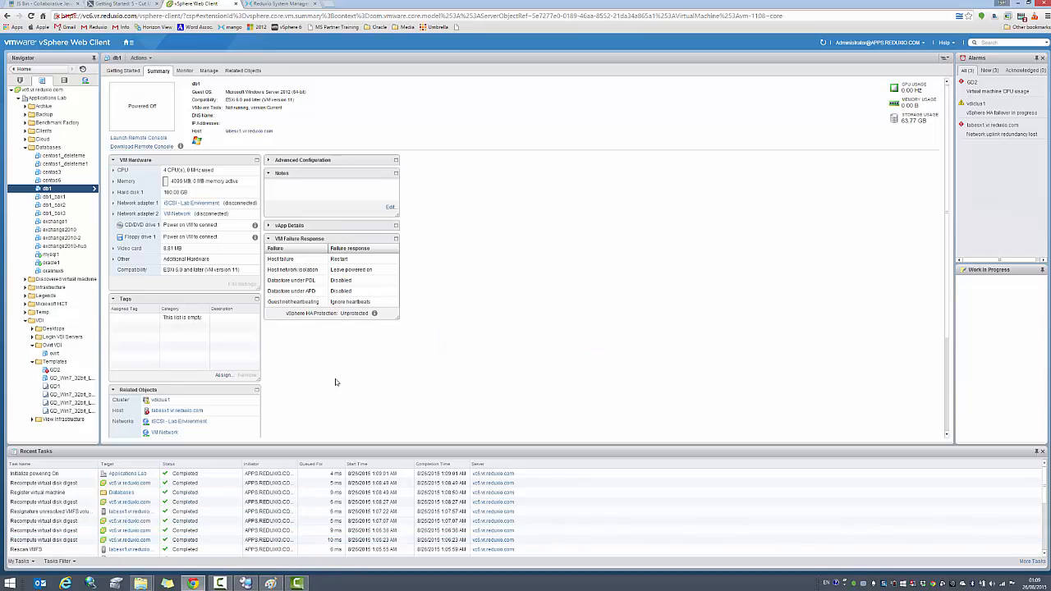
mouse_move(200, 47)
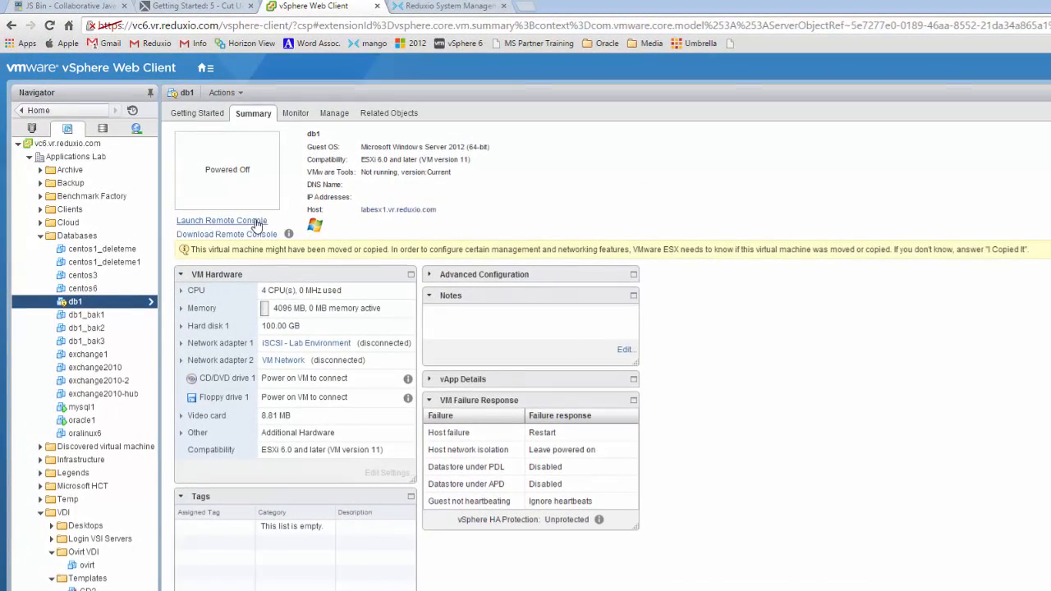
mouse_move(994, 253)
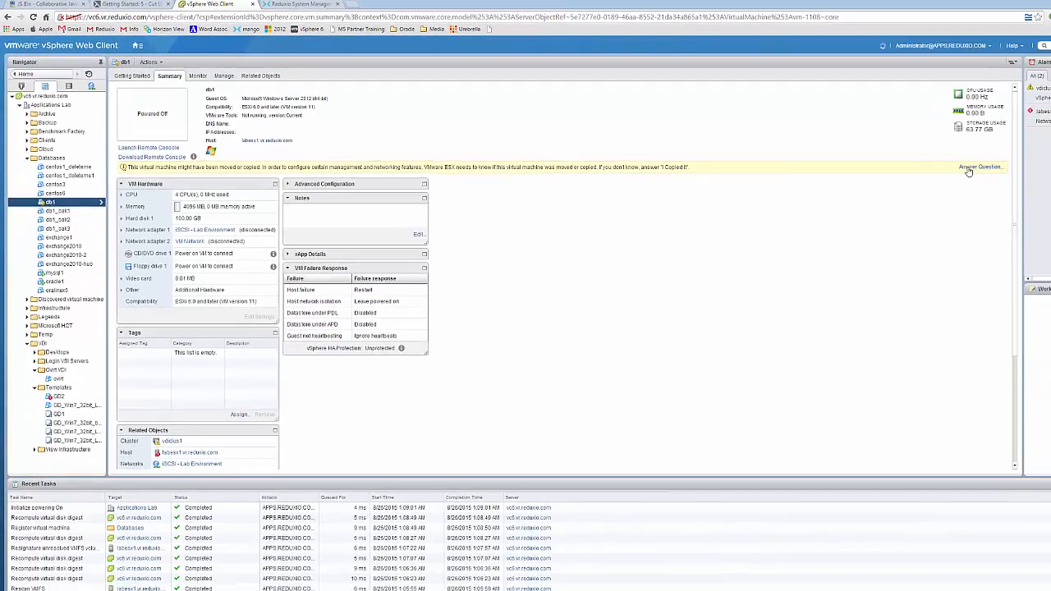
Answer db1's moved-or-copied question with I Moved It.
left_click(981, 168)
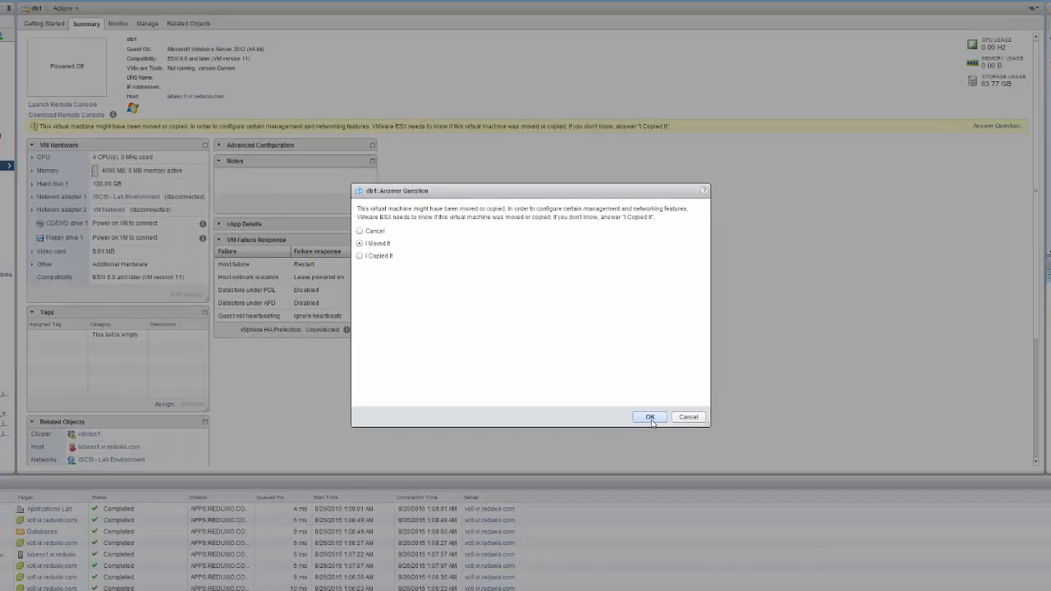
left_click(650, 418)
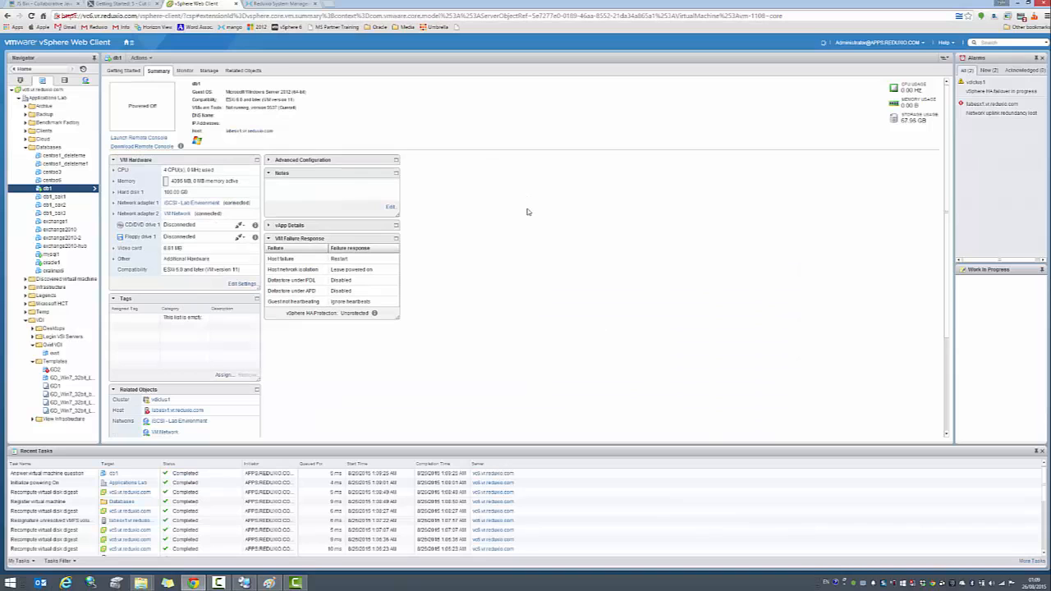
mouse_move(573, 195)
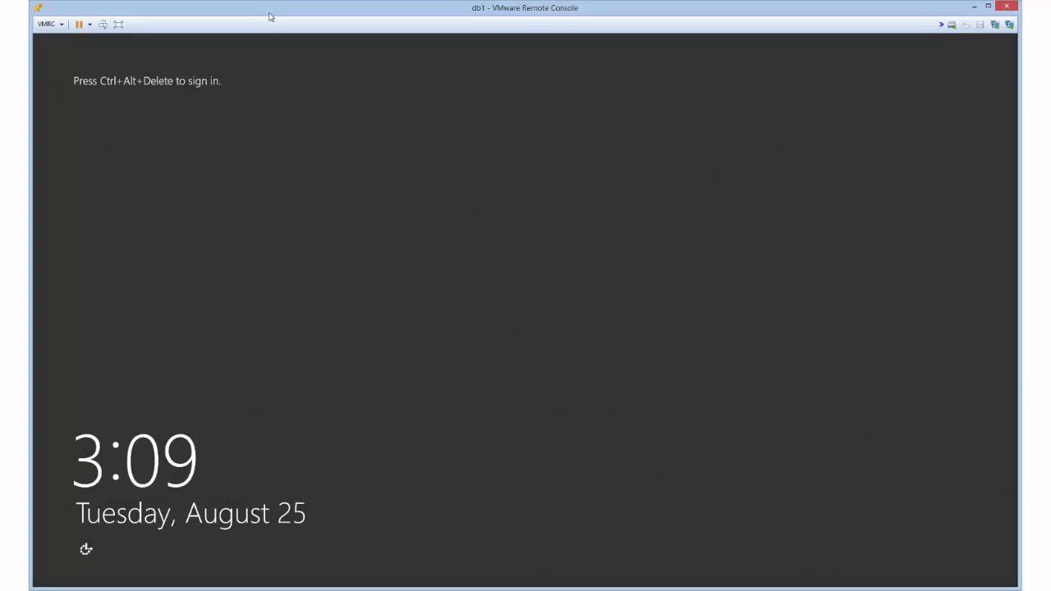
Sign in to db1 via Ctrl+Alt+Delete and password, then submit the shutdown reason.
key("ctrl+alt+delete")
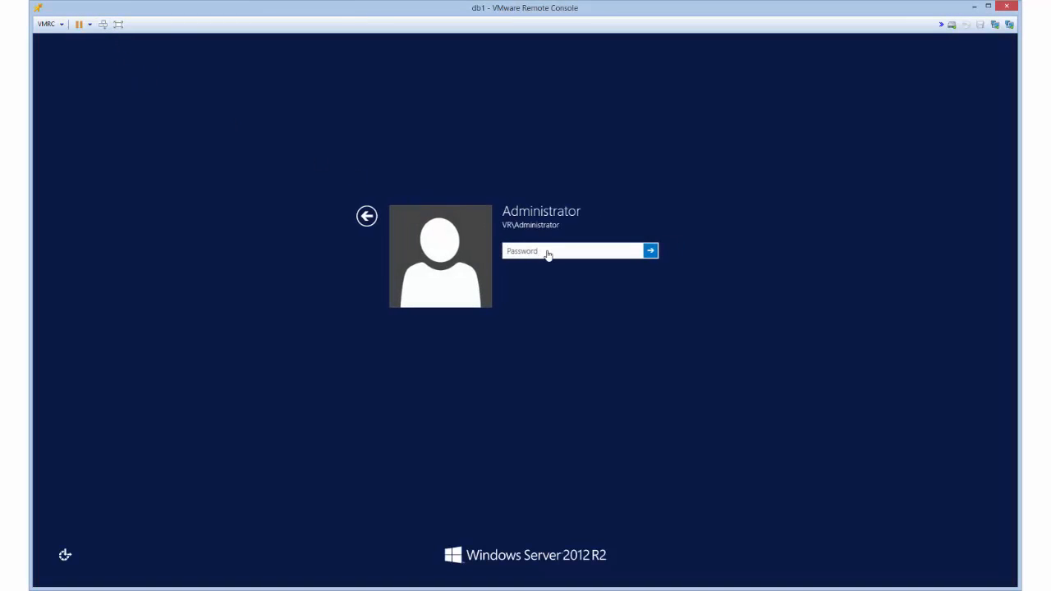
type("••••")
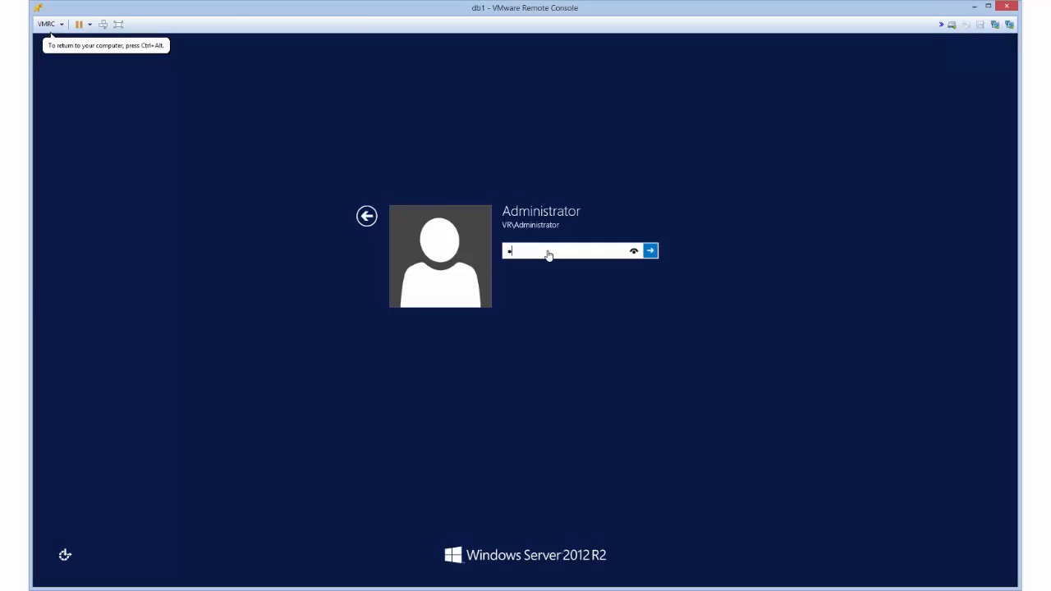
left_click(650, 252)
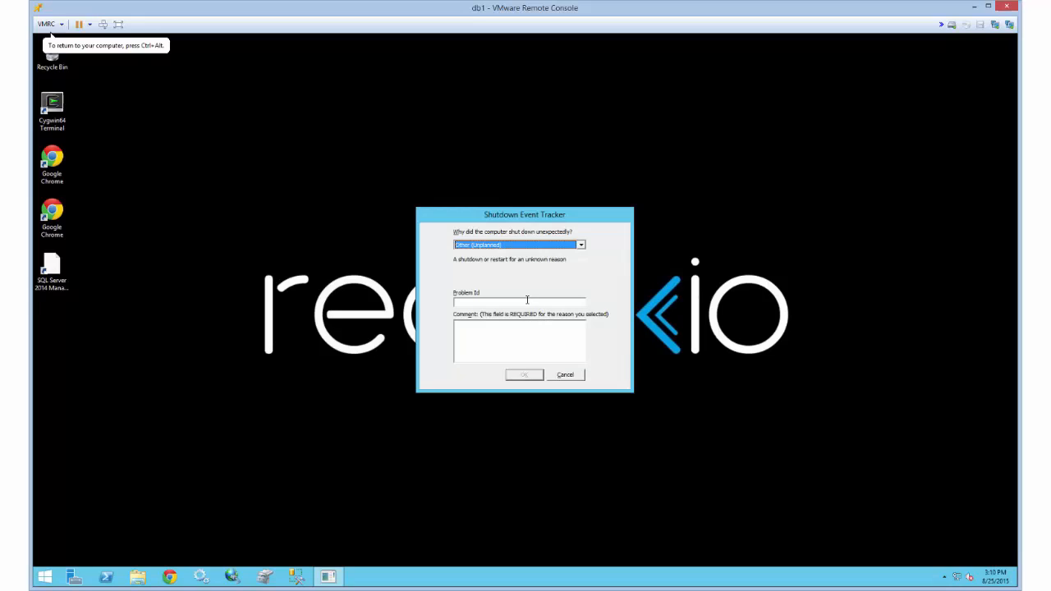
type("a")
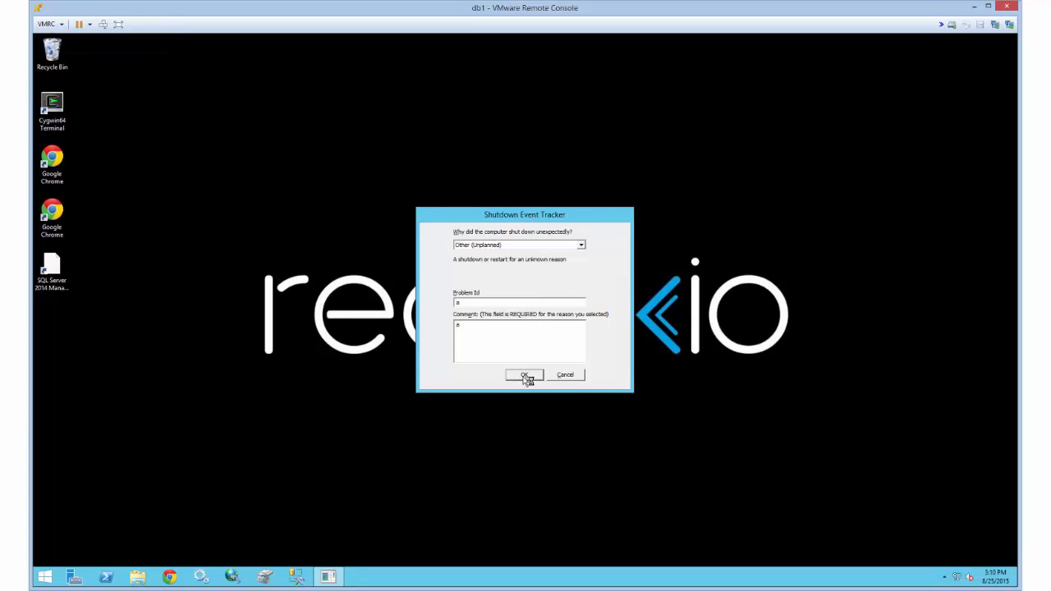
left_click(525, 375)
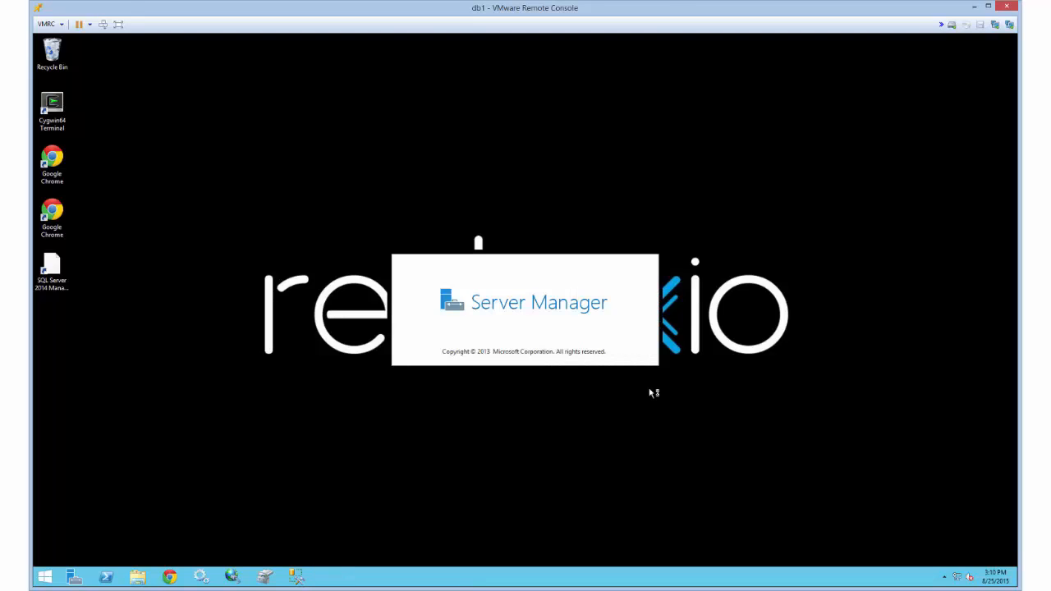
mouse_move(311, 519)
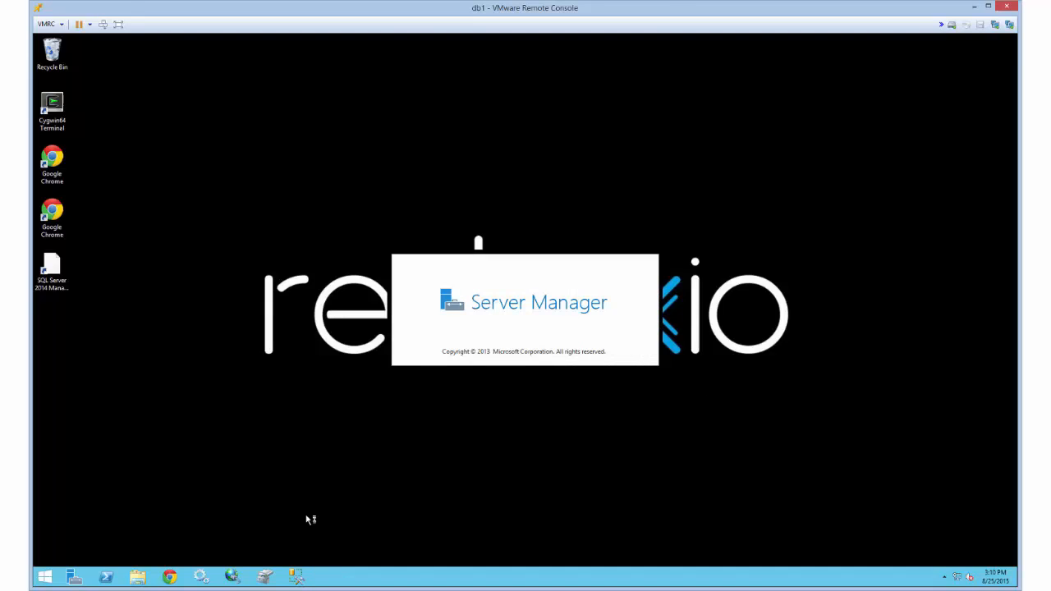
mouse_move(709, 219)
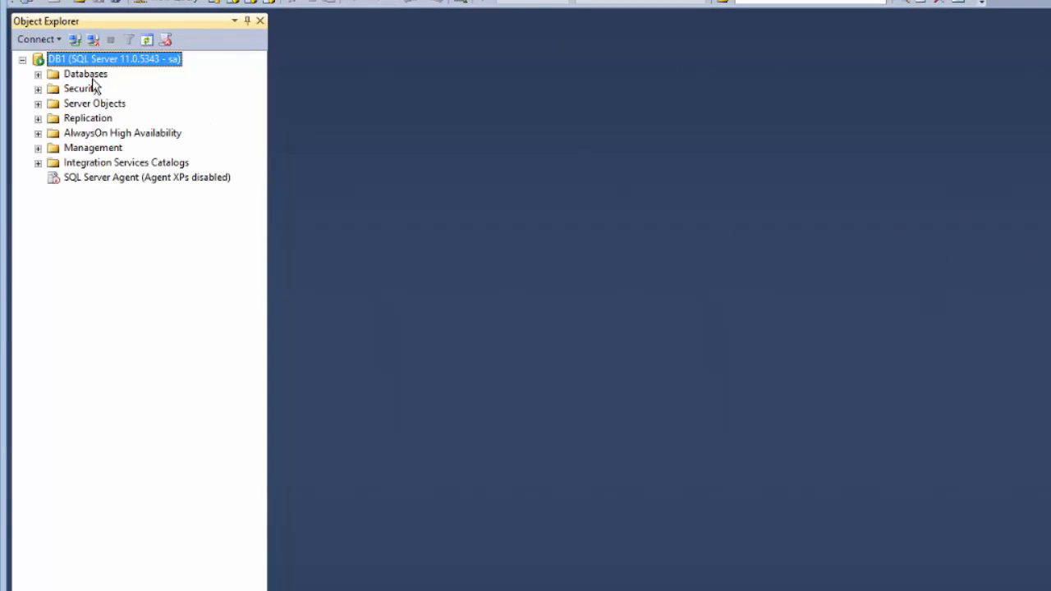
Expand Databases > ERP and execute the ERP_Select.sql query on DB1.
left_click(38, 74)
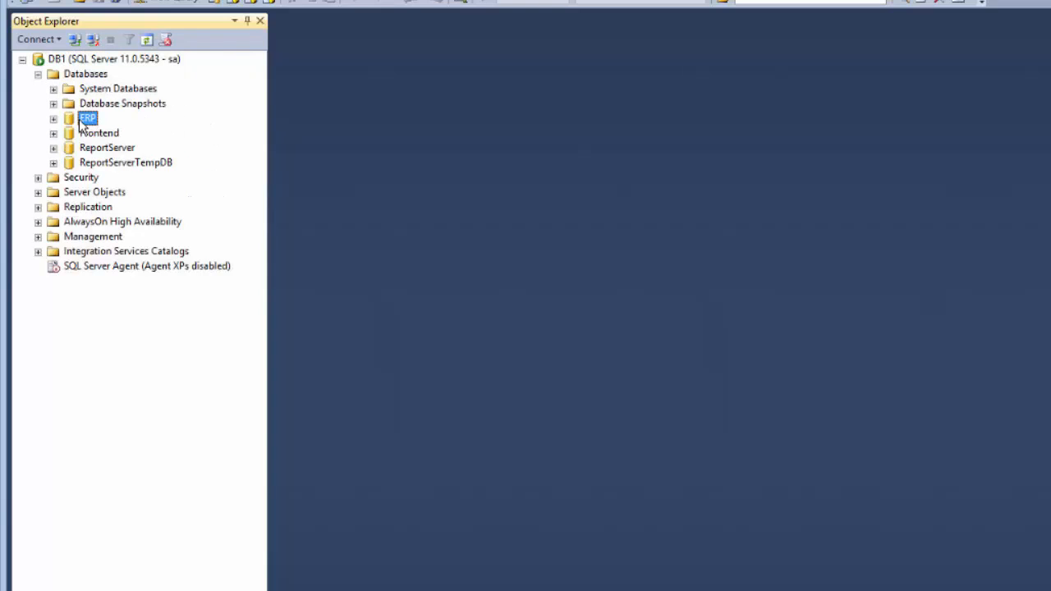
left_click(53, 118)
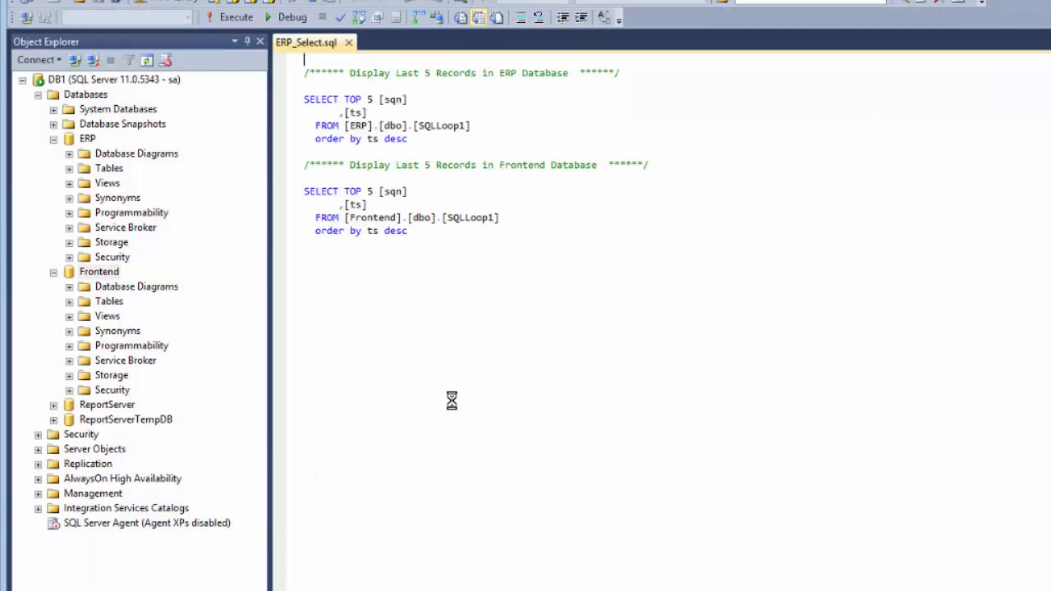
left_click(236, 17)
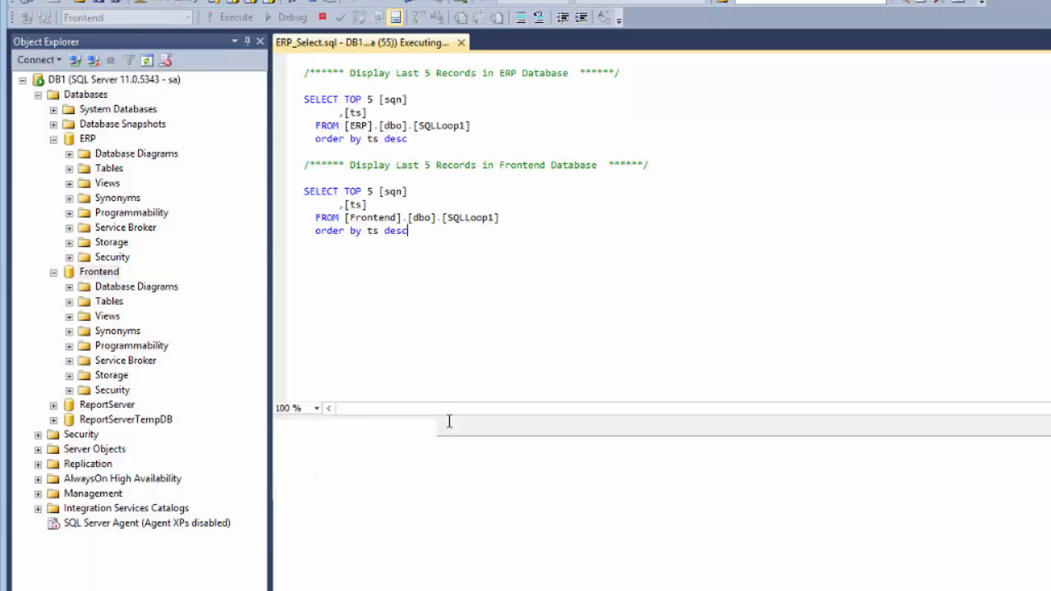
left_click(236, 17)
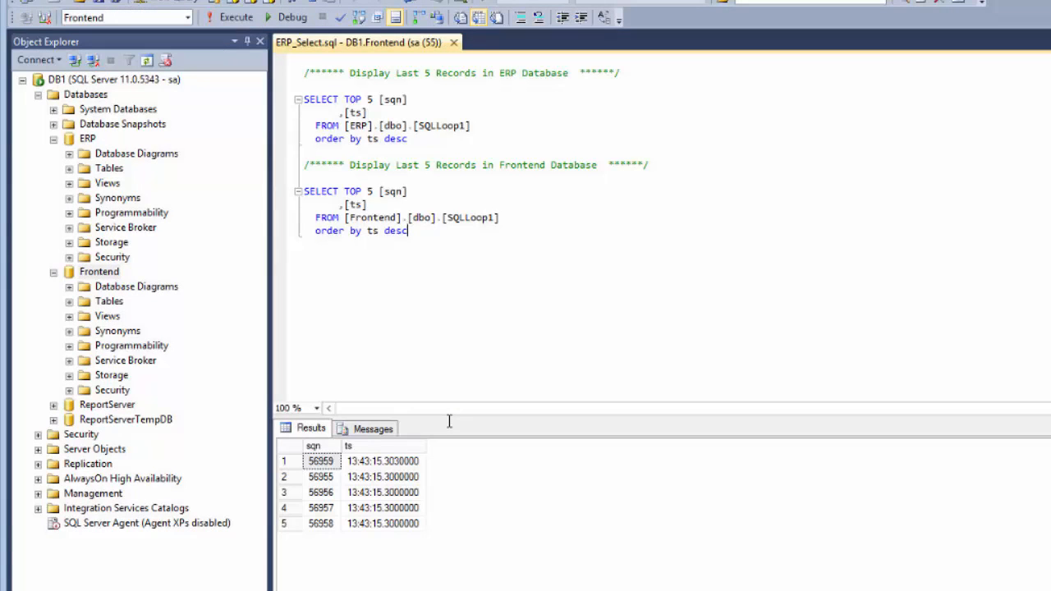